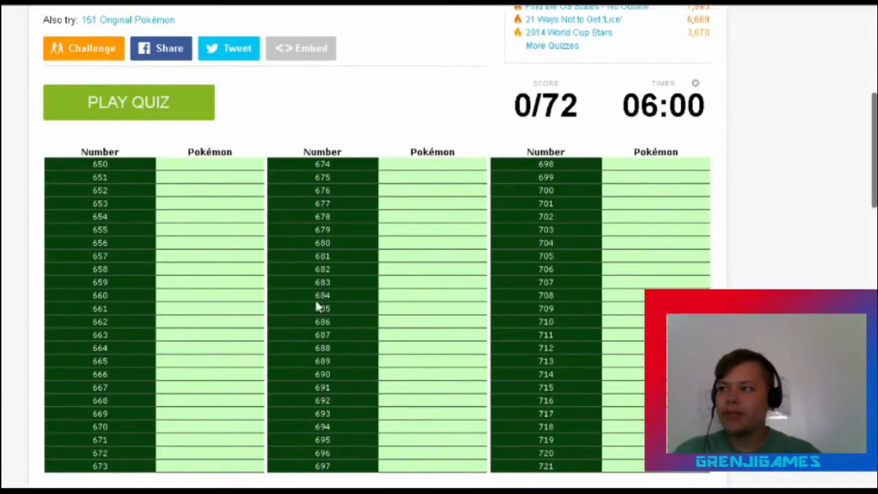
Start the quiz and enter the grass line Chespin, Quilladin and Chesnaught.
scroll(up, 3)
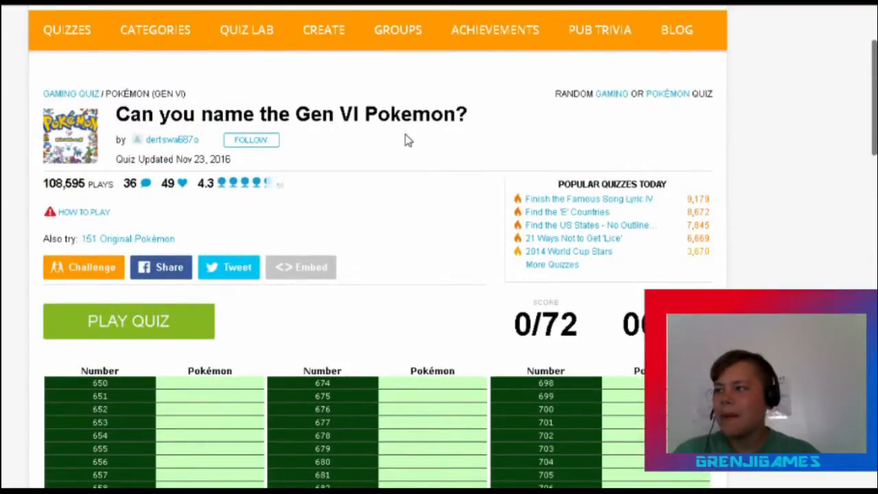
scroll(down, 3)
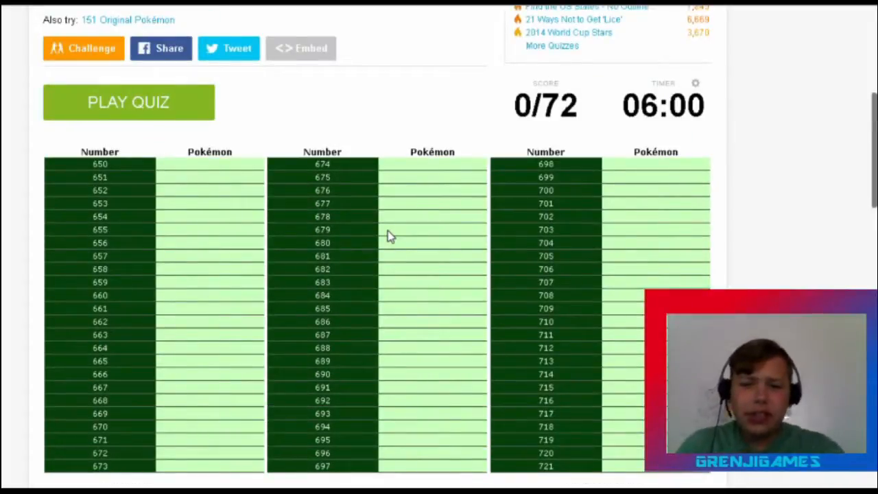
mouse_move(261, 324)
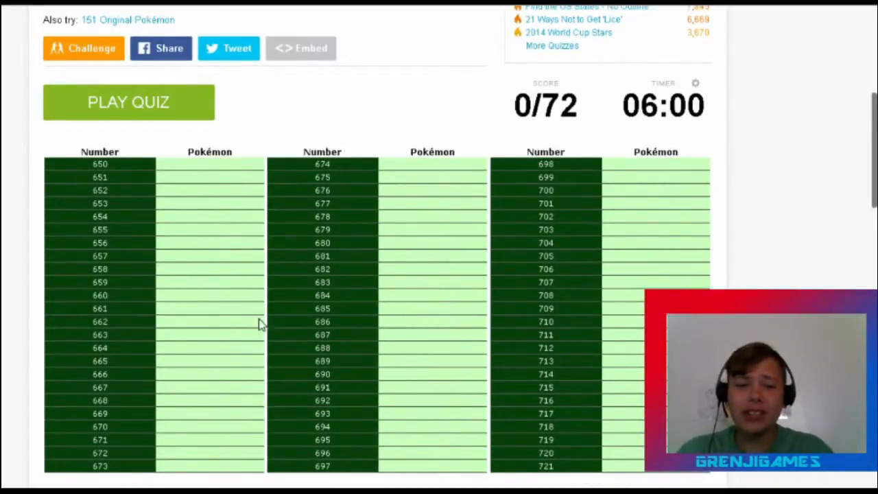
mouse_move(267, 360)
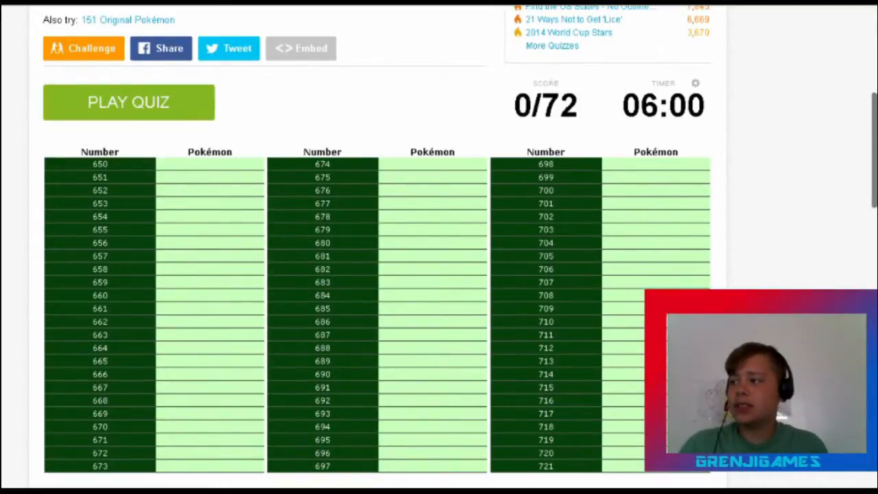
click(128, 101)
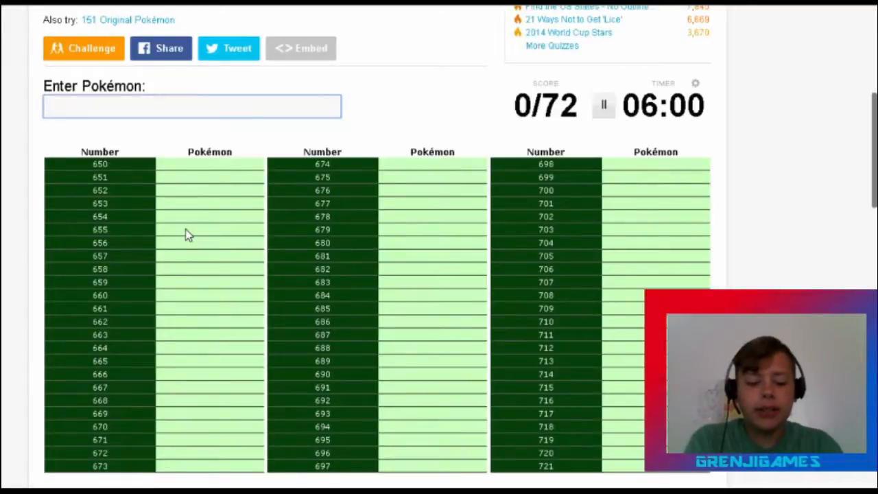
text(Chespin)
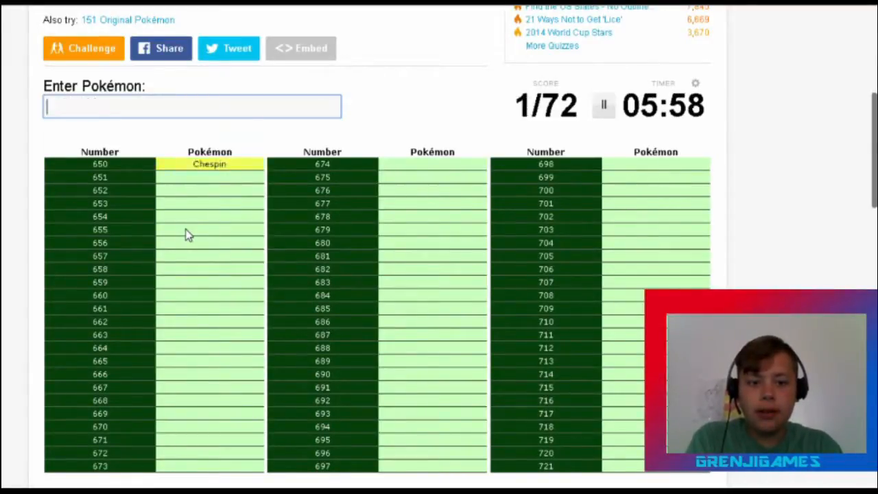
text(Q)
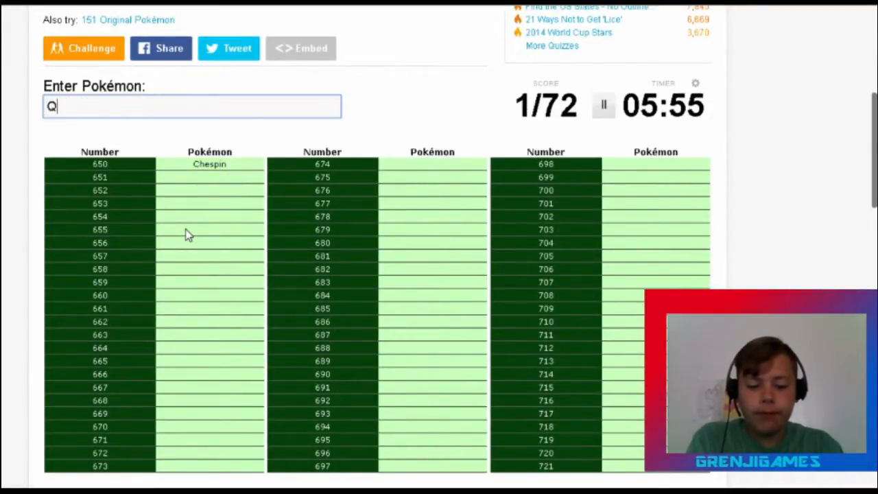
text(Quilladin)
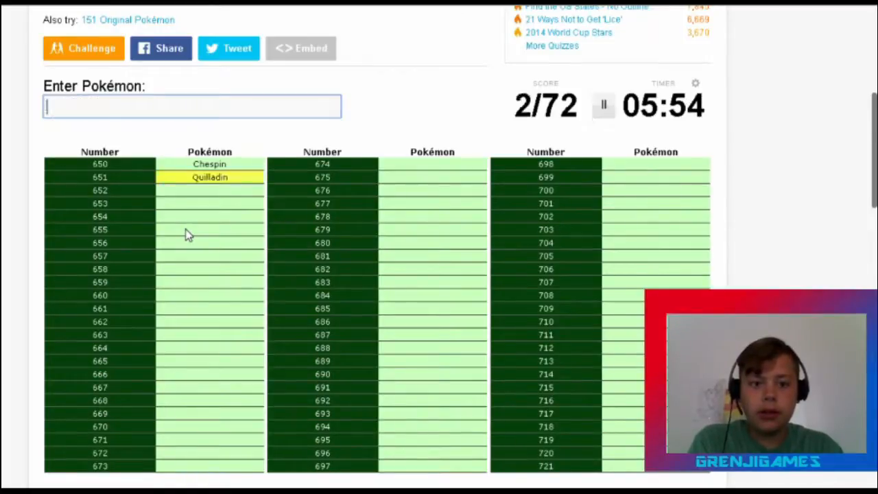
text(Ches)
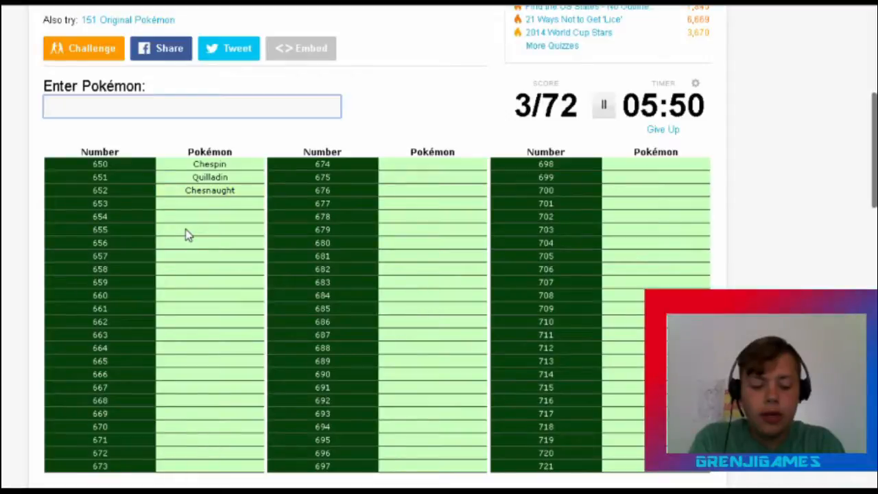
Enter the fire line Fennekin, Braixen and Delphox.
text(Fenni)
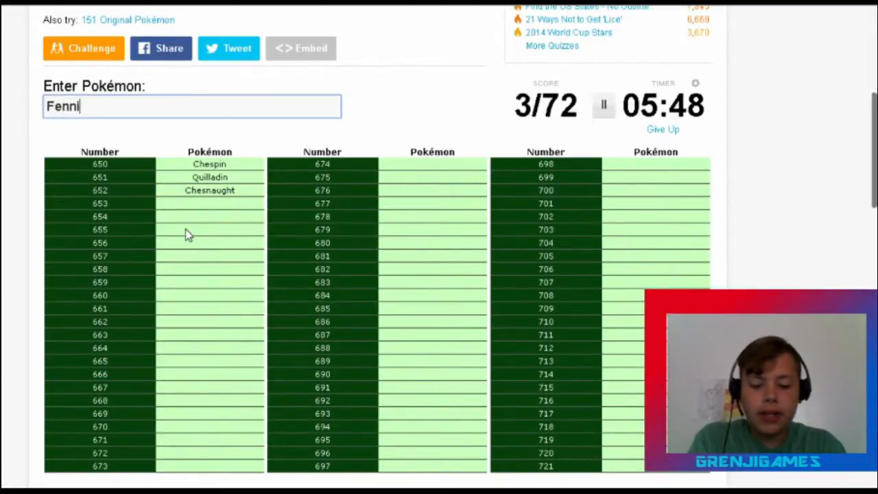
key(Backspace)
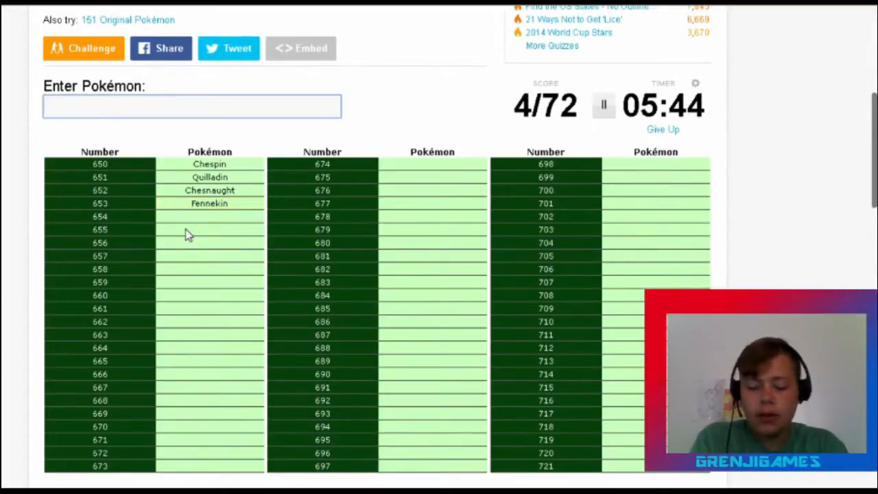
text(Braix)
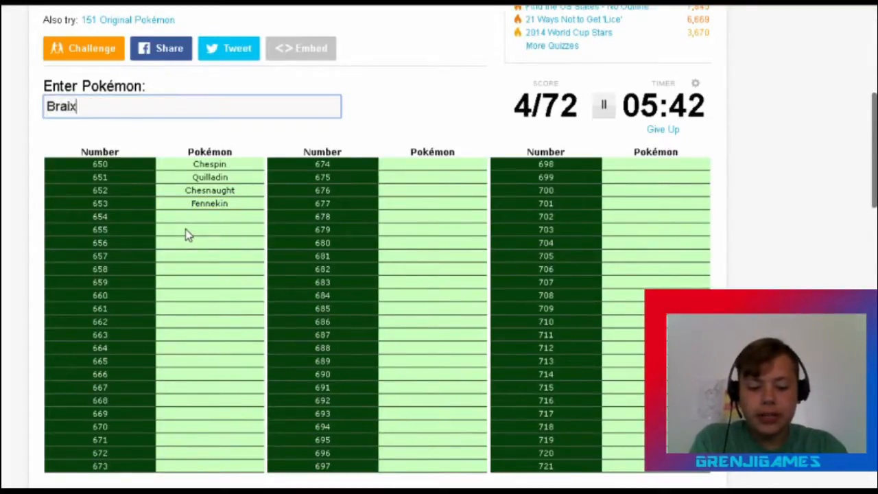
text(De)
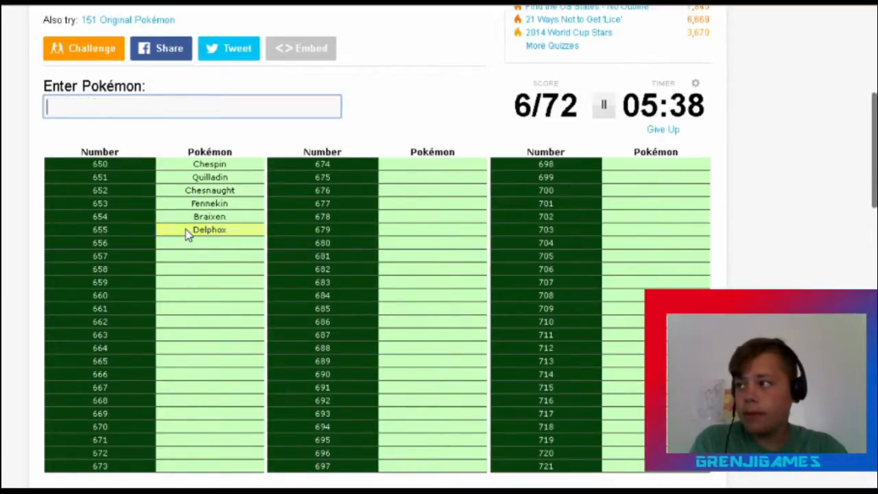
Enter the water line Froakie, Frogadier and Greninja, fixing the Greninja typo.
text(Fro)
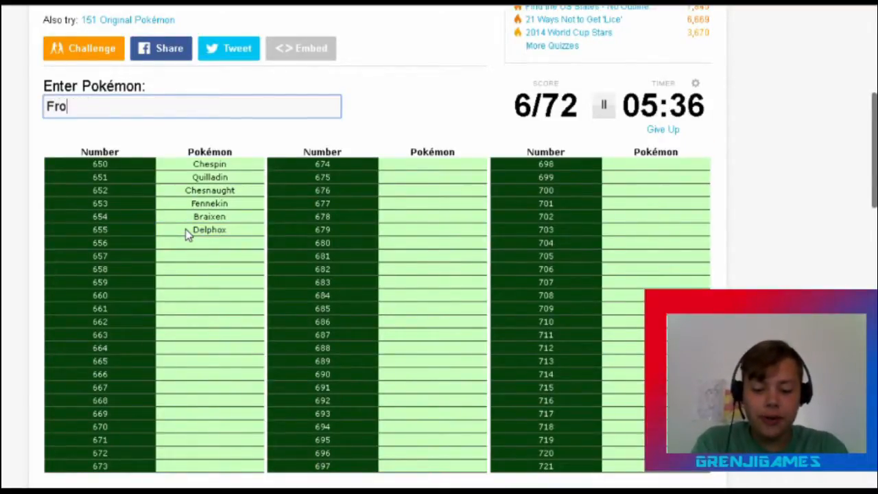
text(Froakie)
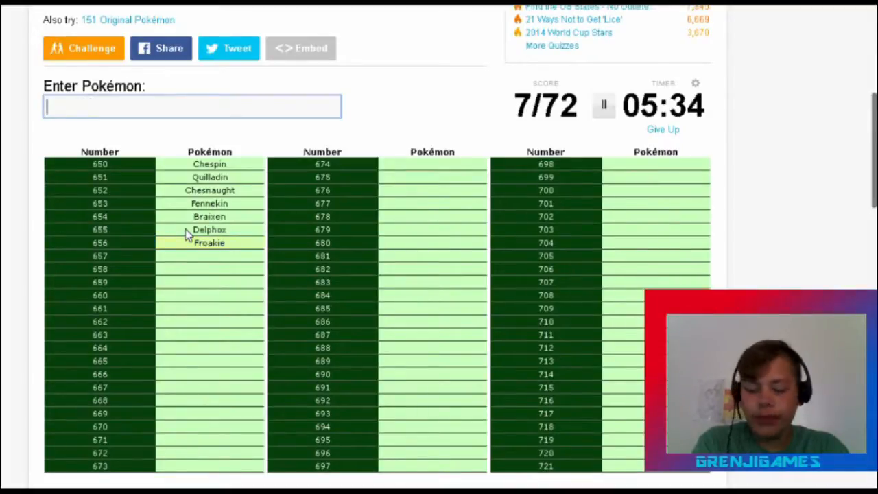
text(Frog)
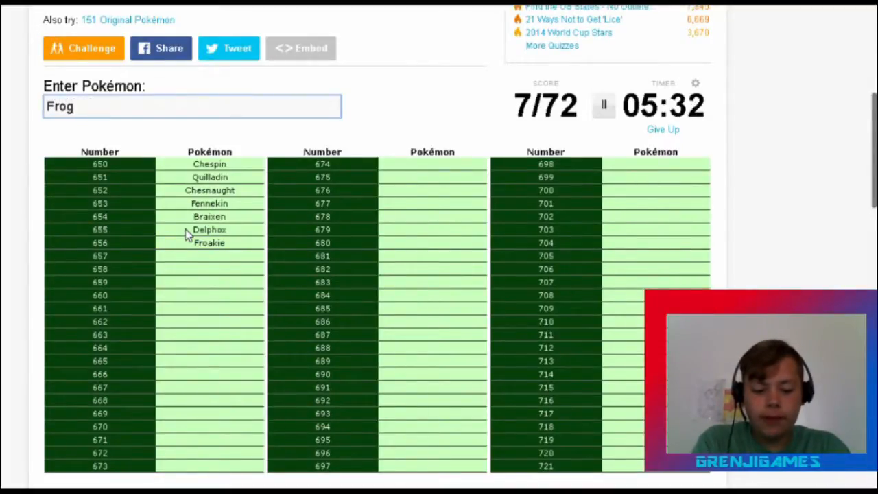
text(Frogadier)
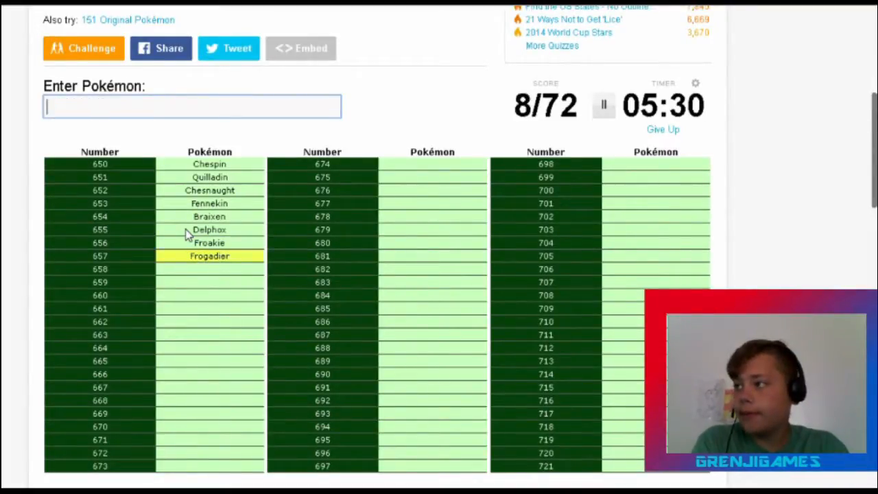
text(GRenn)
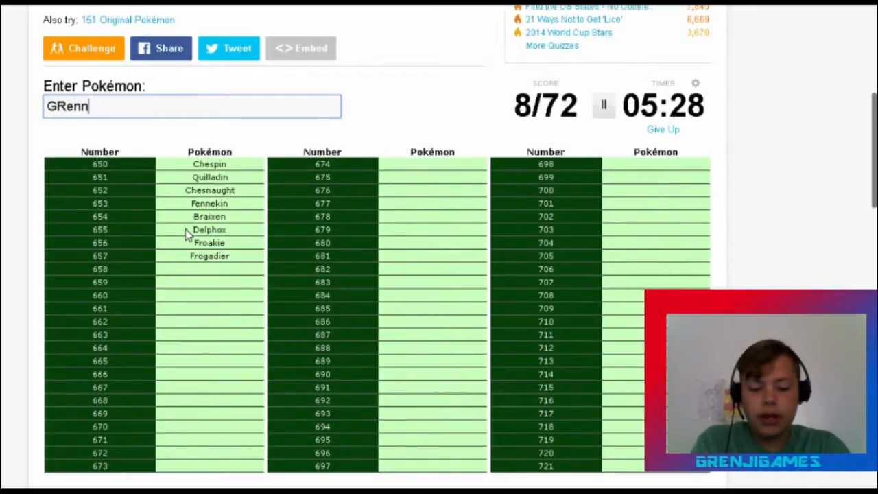
key(BackSpace)
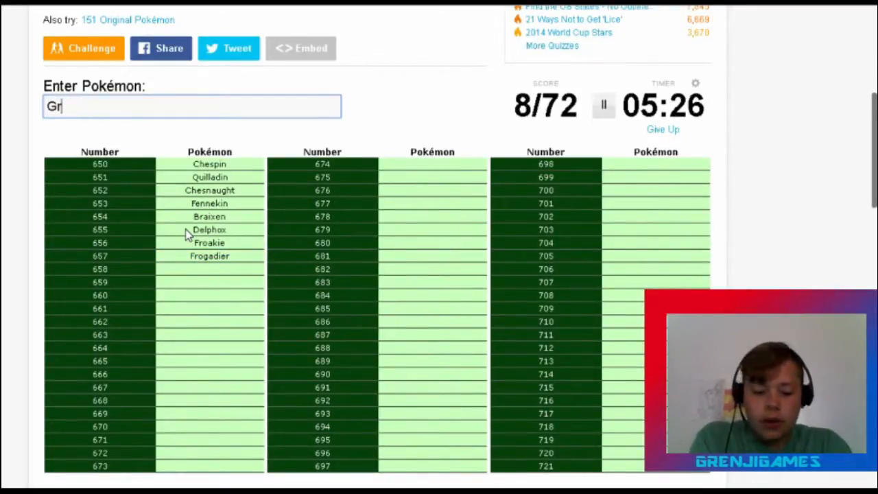
text(enl)
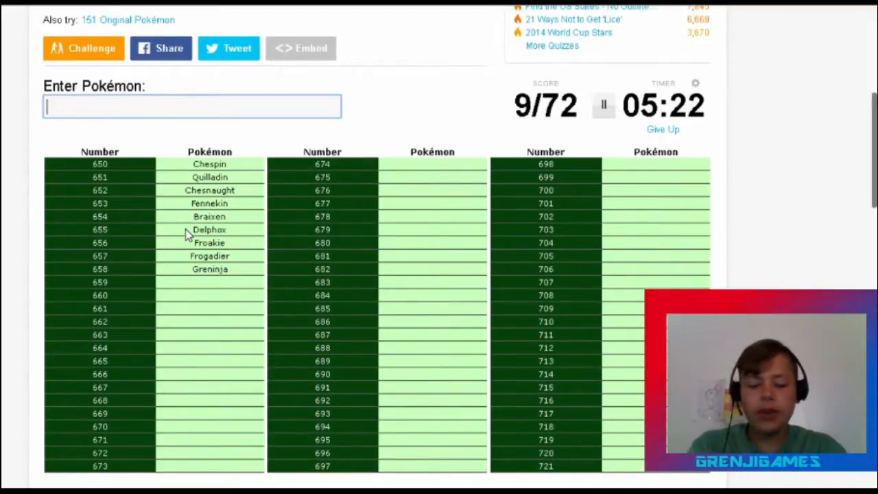
Enter Bunnelby and Diggersby, reaching 11/72.
text(Bunnle)
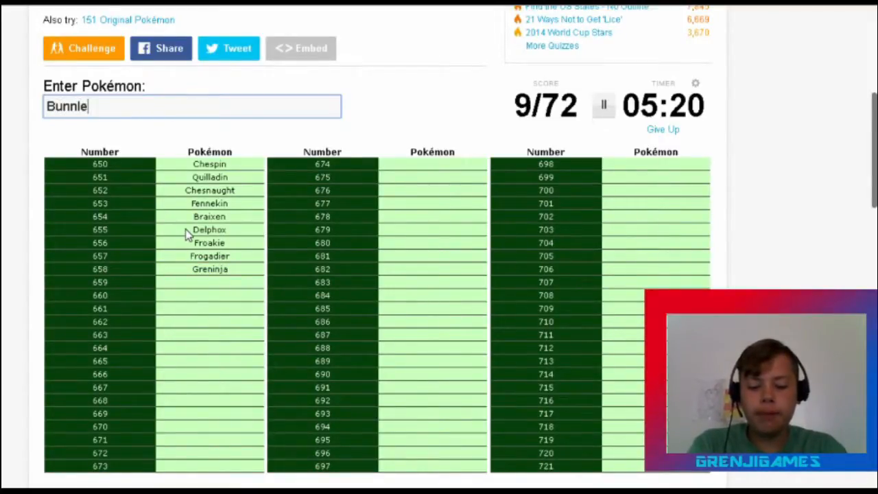
key(Backspace)
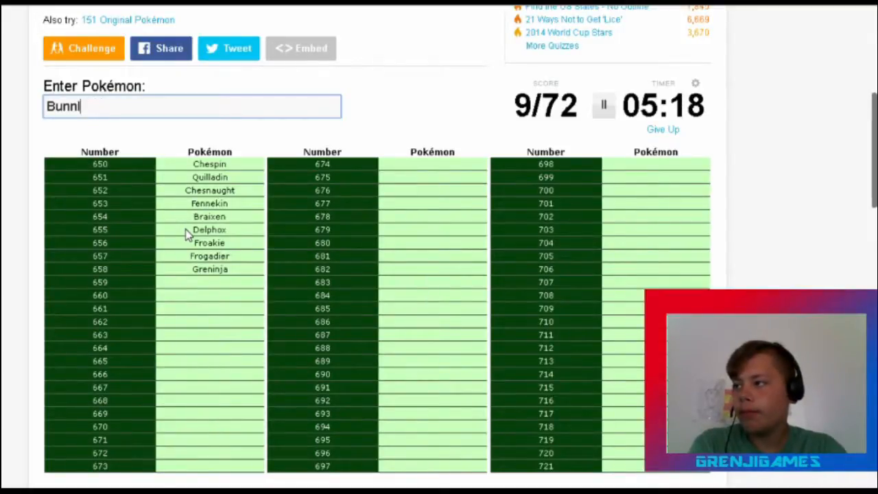
text(el)
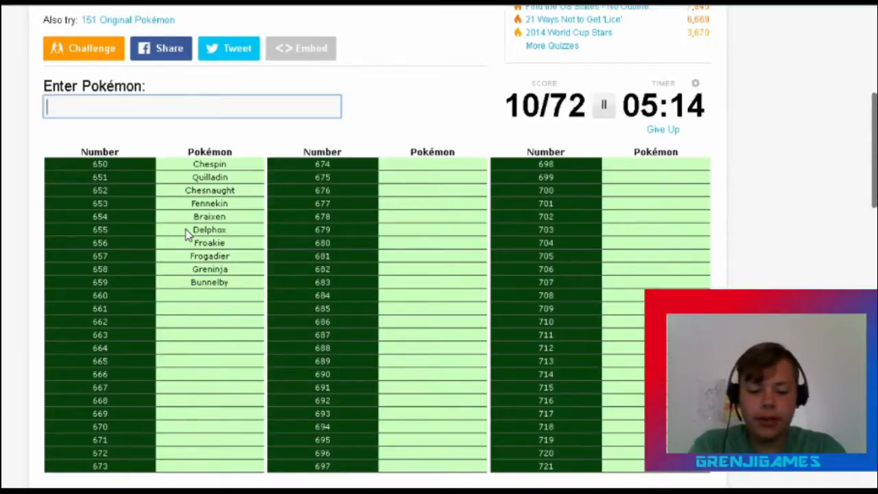
text(Diggersb)
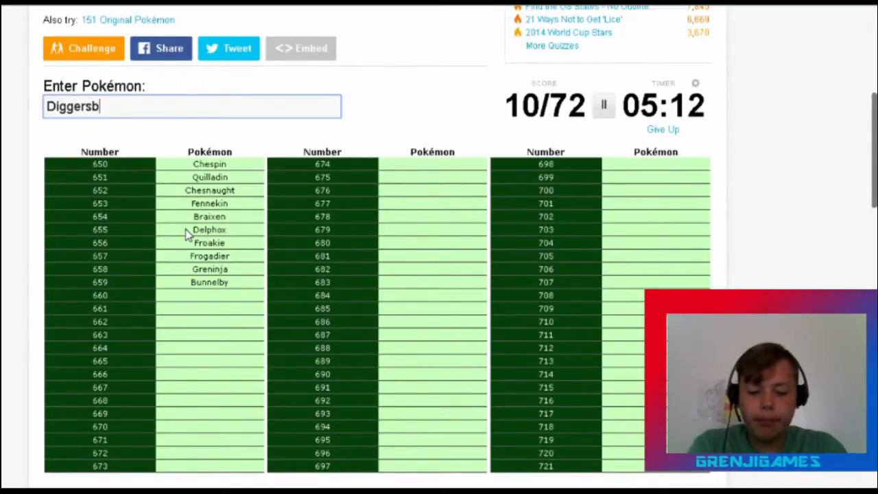
text(Sc)
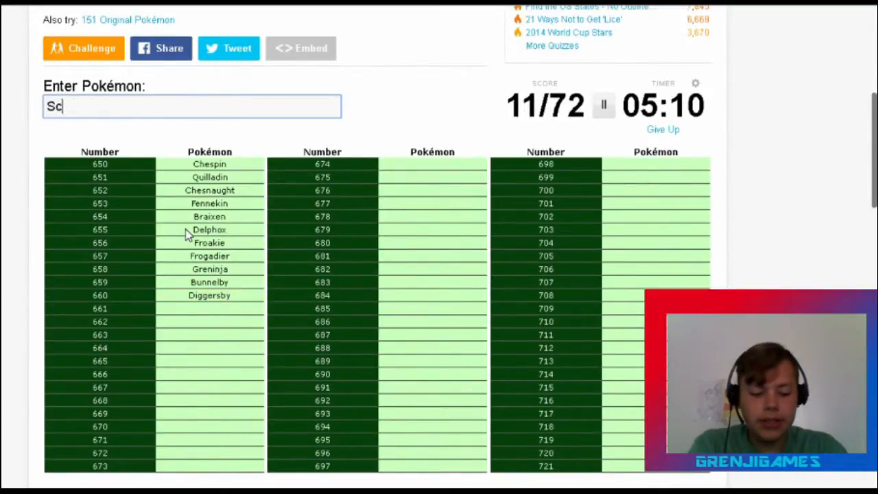
Enter the bug line Scatterbug, Spewpa and Vivillon, correcting the Vivillon spelling.
text(Scatterbug)
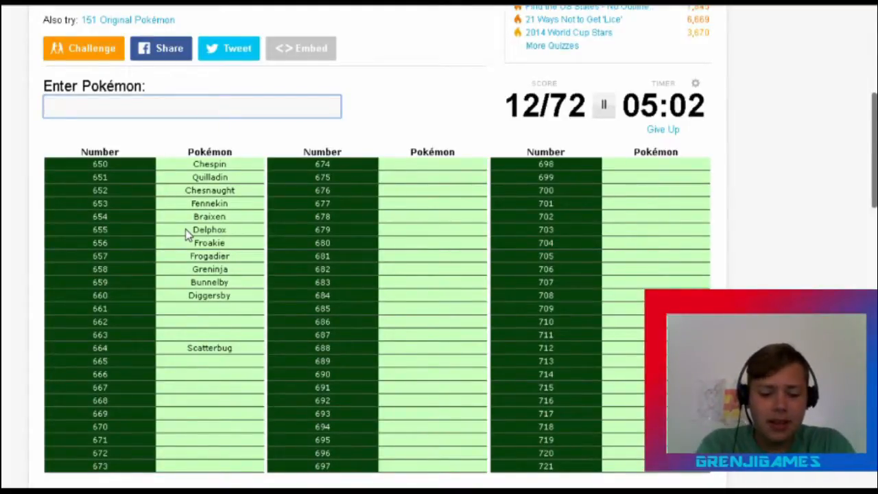
text(Spew)
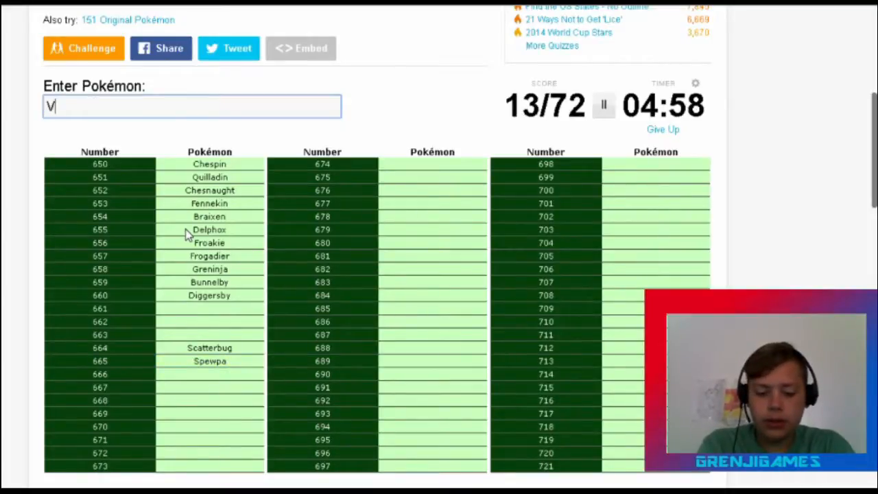
text(ivion)
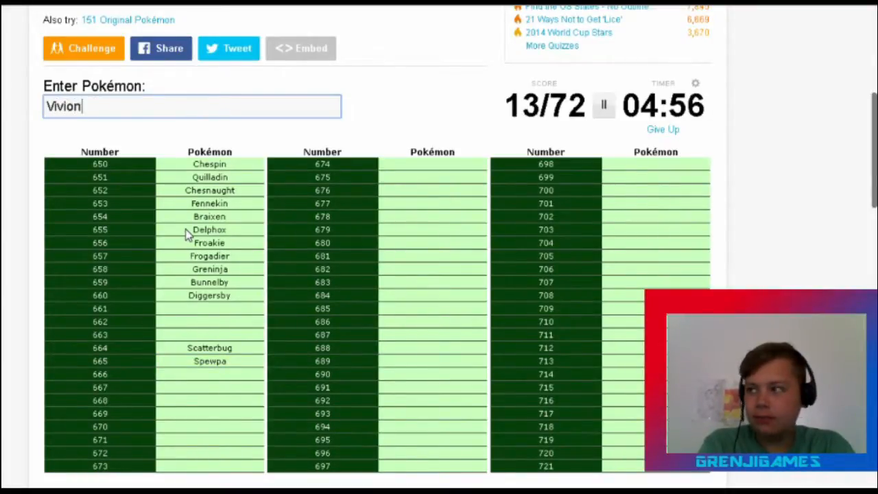
text(Vivil)
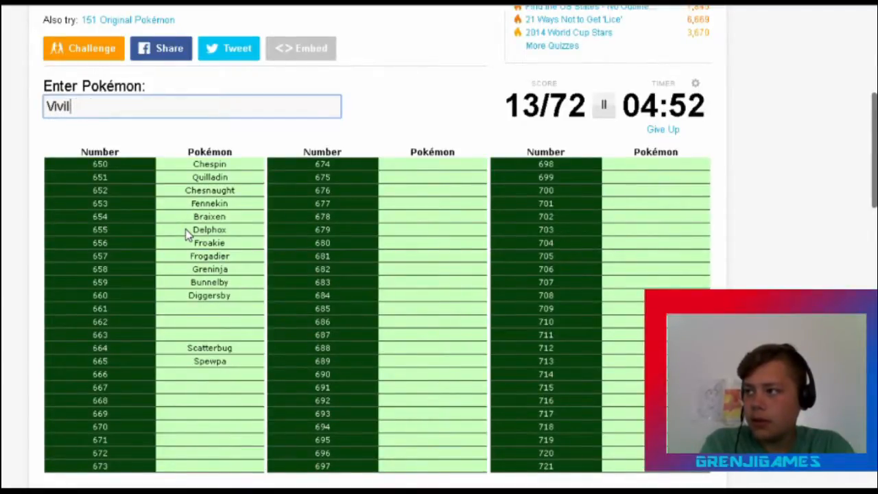
key(Backspace)
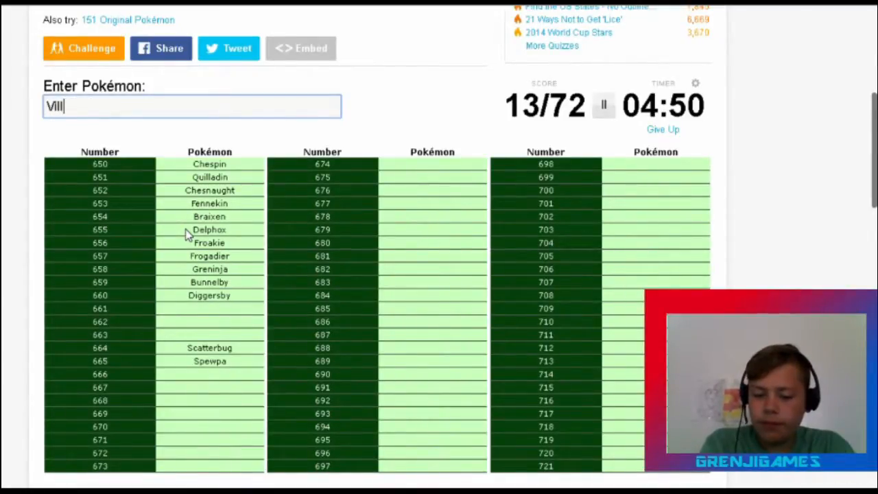
text(vi)
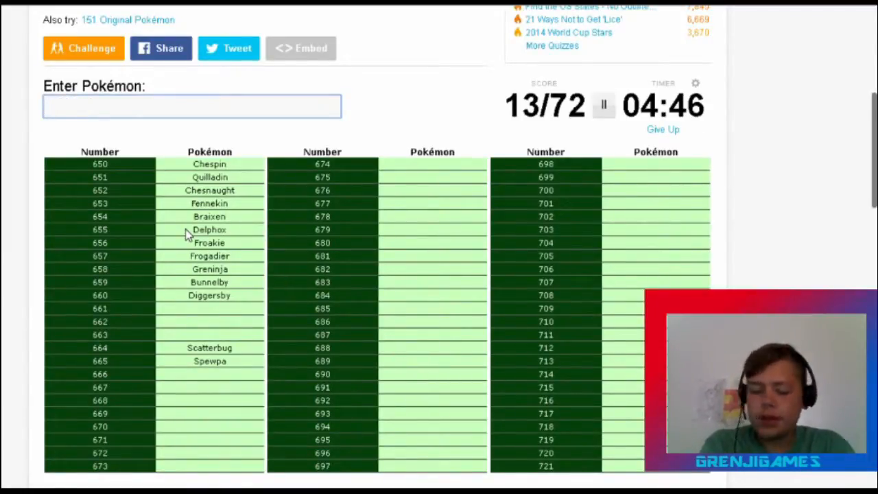
Enter the bird line Fletchling, Fletchinder and Talonflame, reaching 16/72.
text(Flechll)
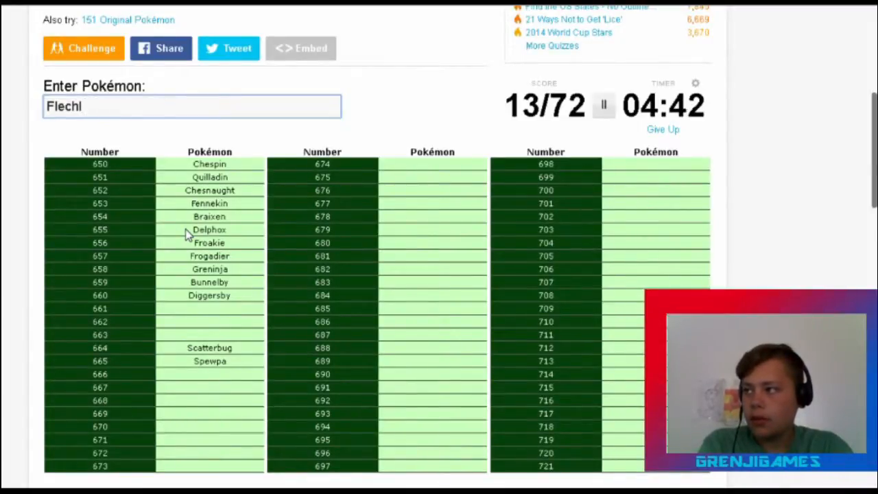
text(in)
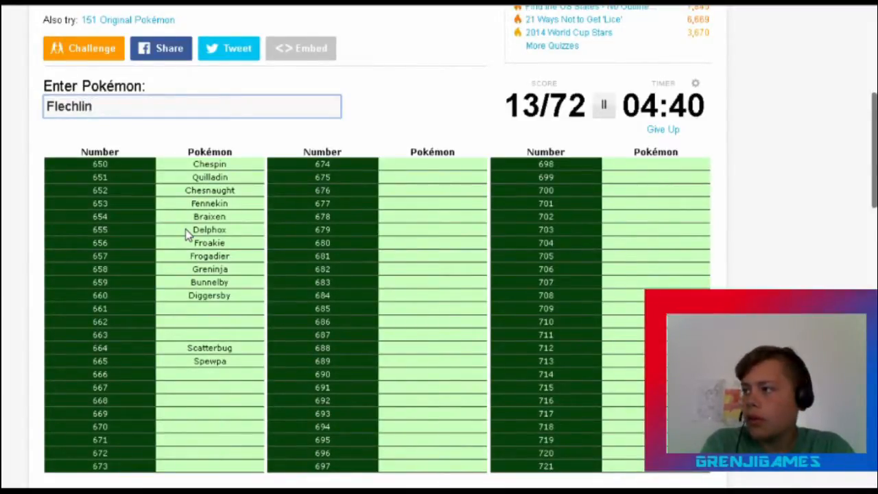
text(Fletc)
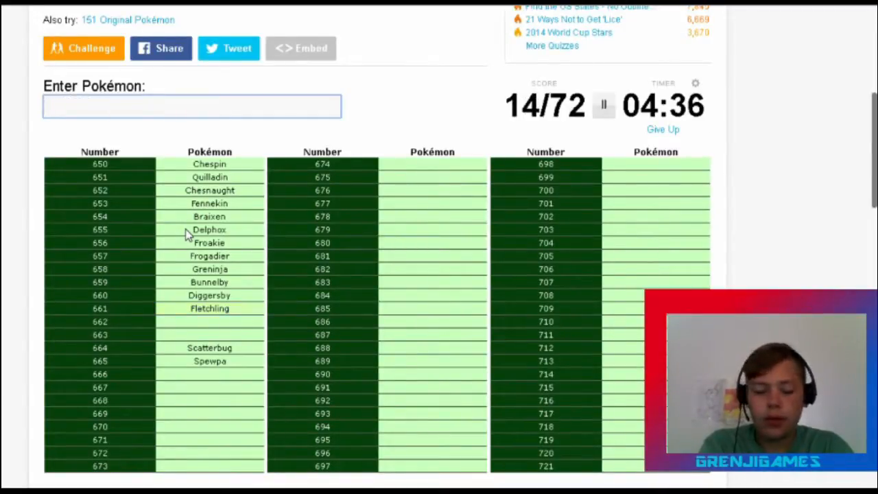
text(Flet)
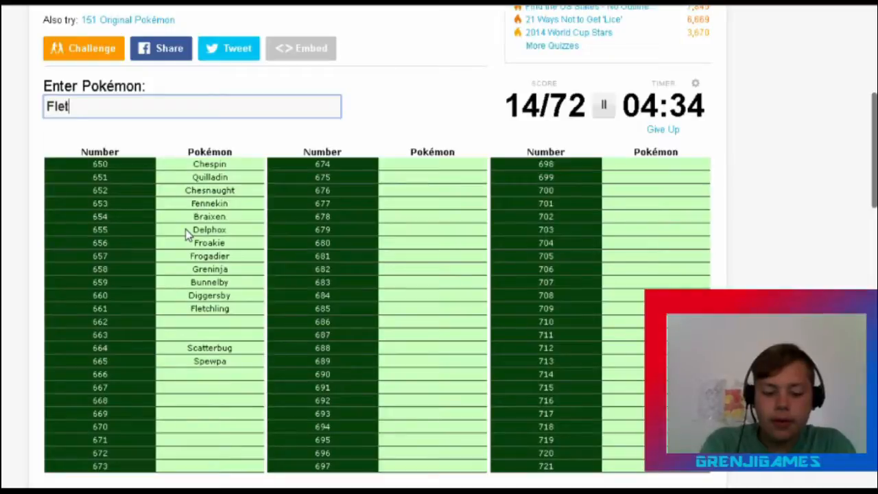
text(Fletchinder)
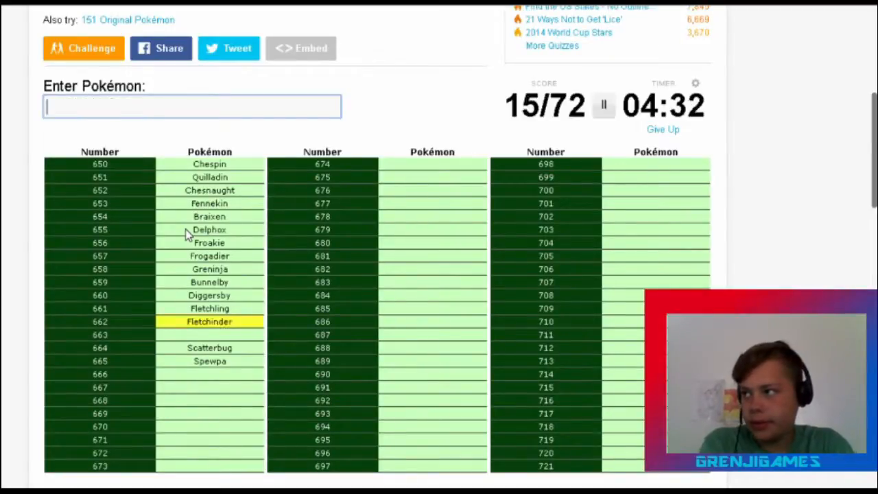
text(Taol)
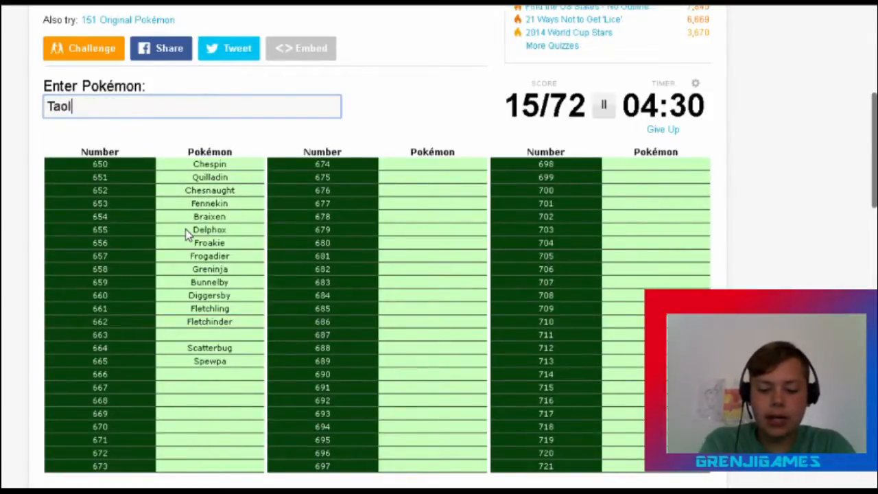
key(Backspace)
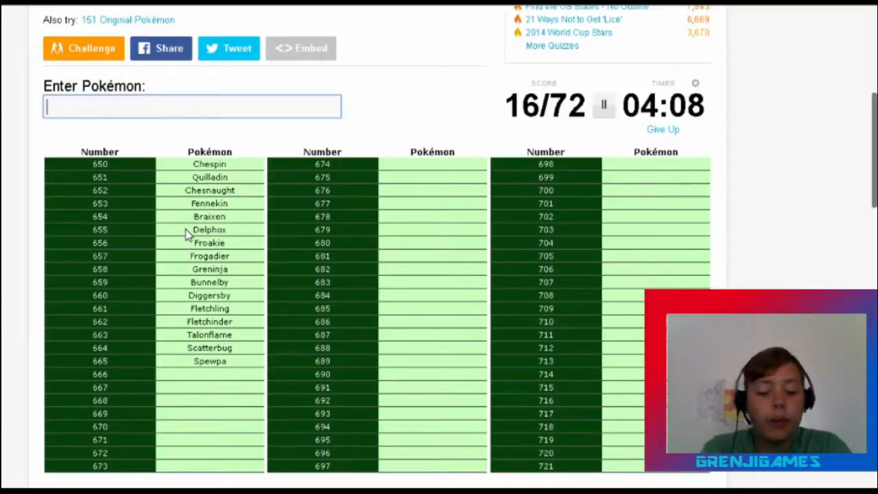
Enter Clauncher and Clawitzer, backspacing through the Clawitzer misspellings.
text(Claunch)
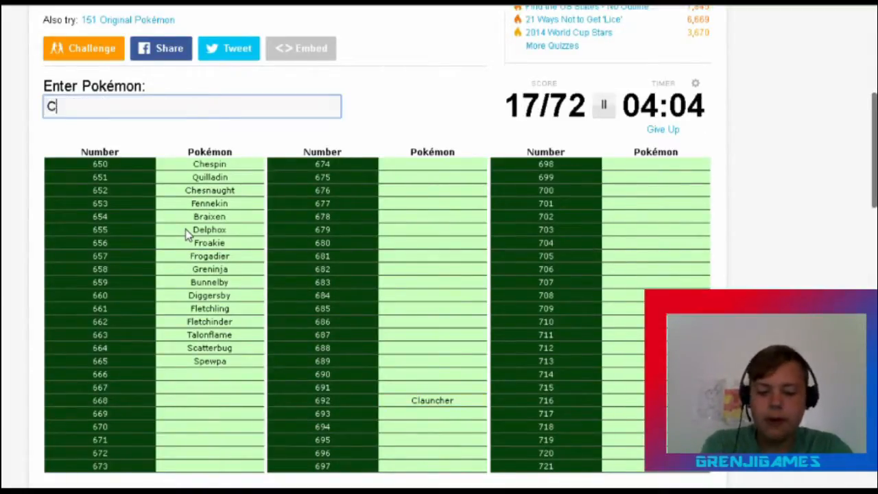
text(lawite)
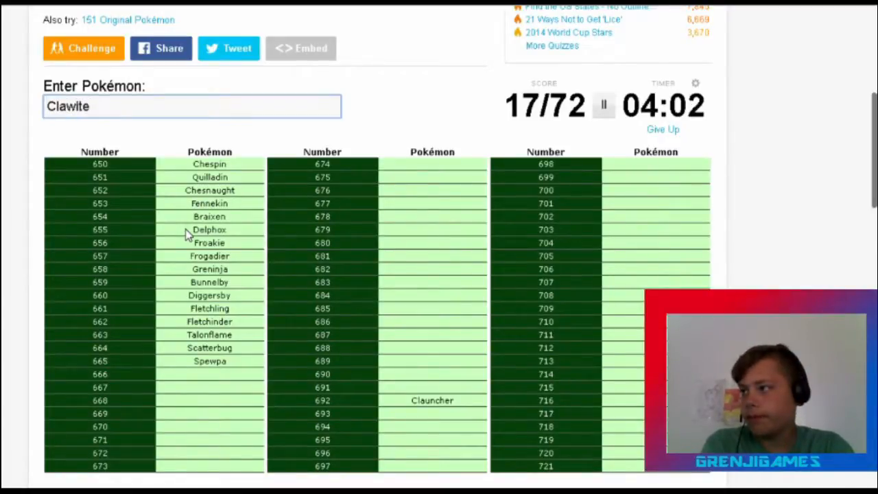
key(Backspace)
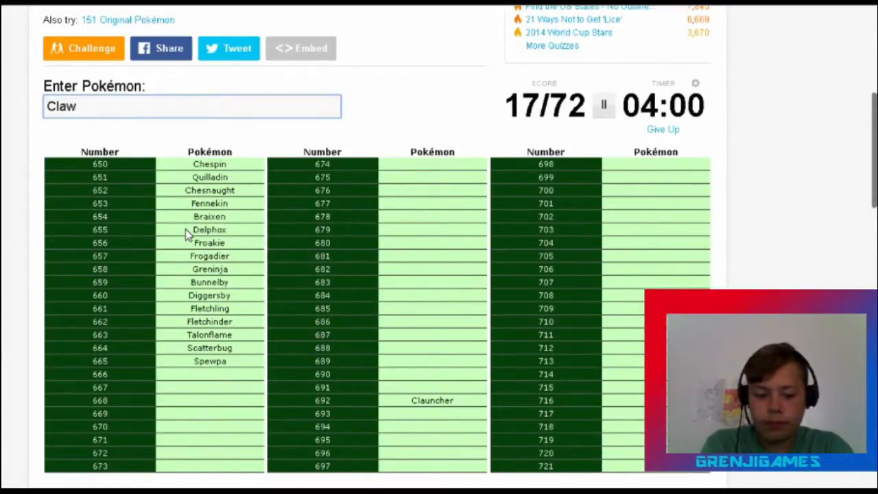
text(tzer)
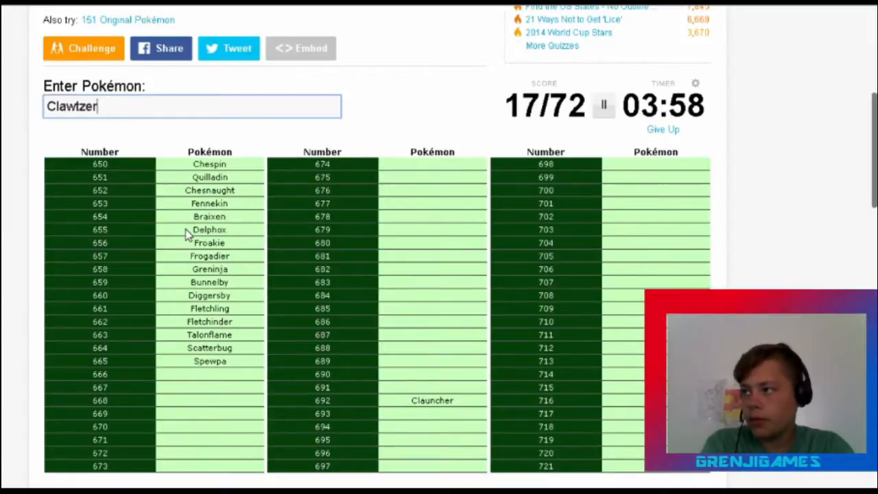
key(Backspace)
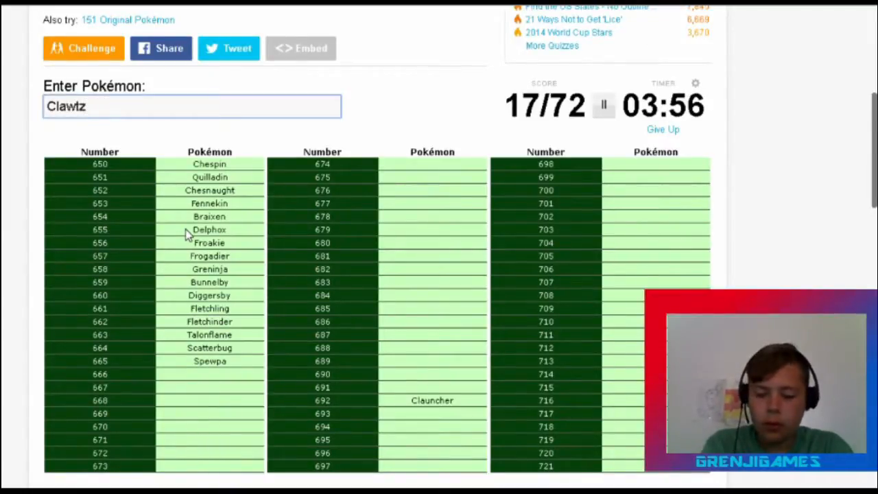
key(Backspace)
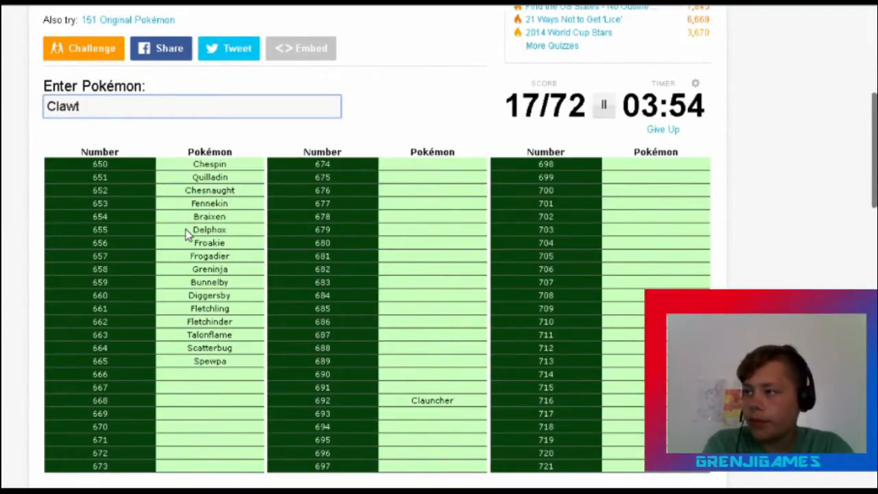
text(i)
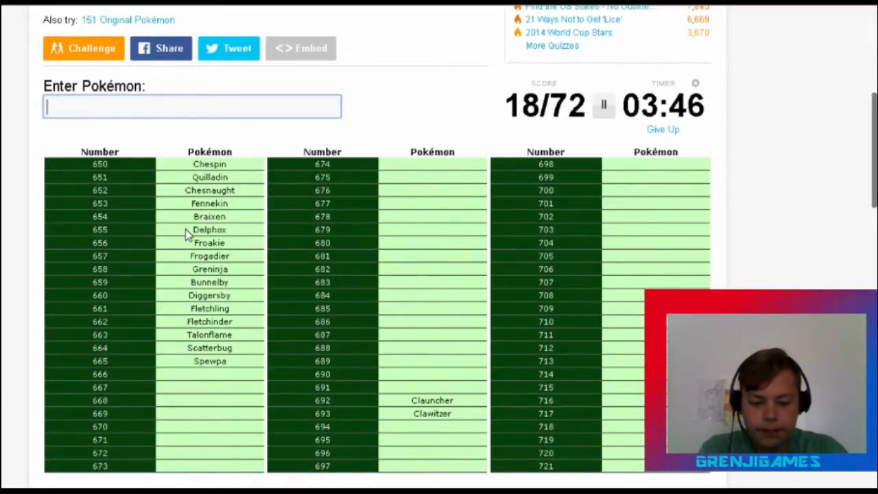
Enter Skrelp, Dragalge, Goomy, Sliggoo and Goodra, reaching 23/72.
text(Skr)
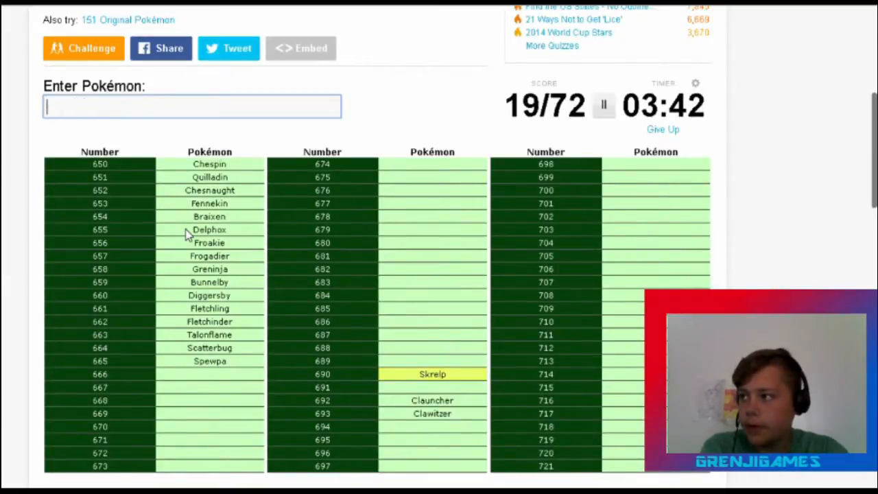
text(D)
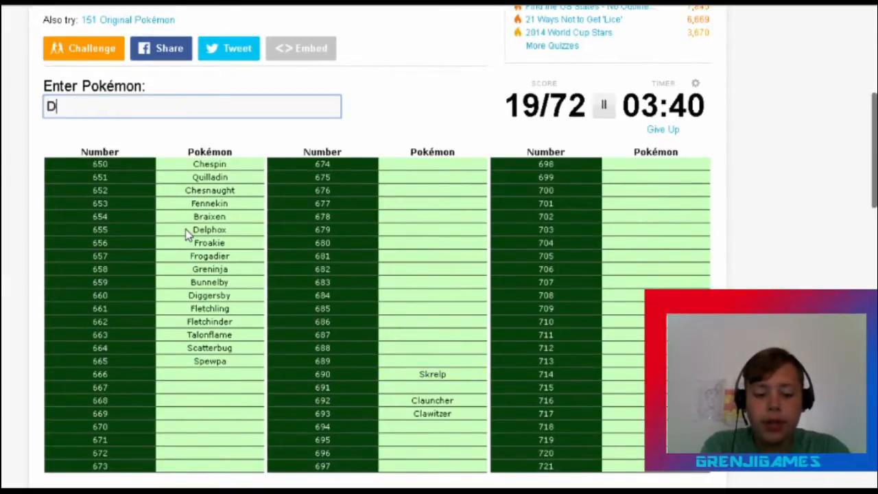
text(ragla)
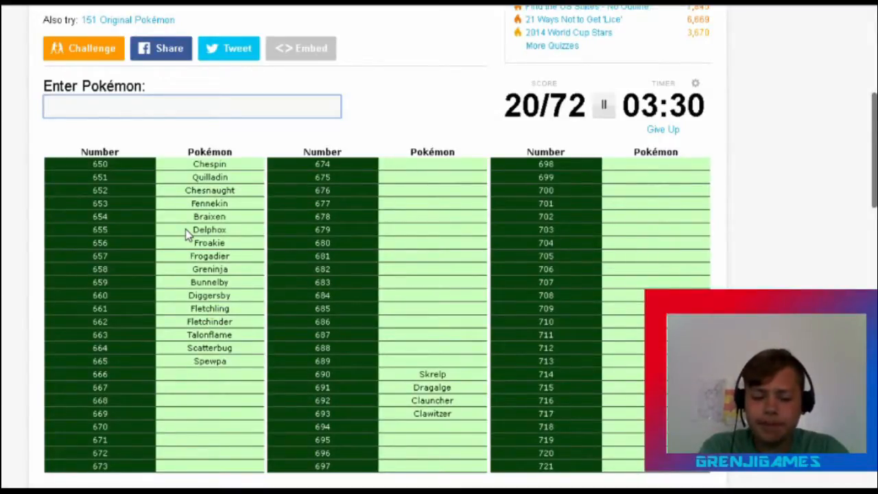
text(Goom)
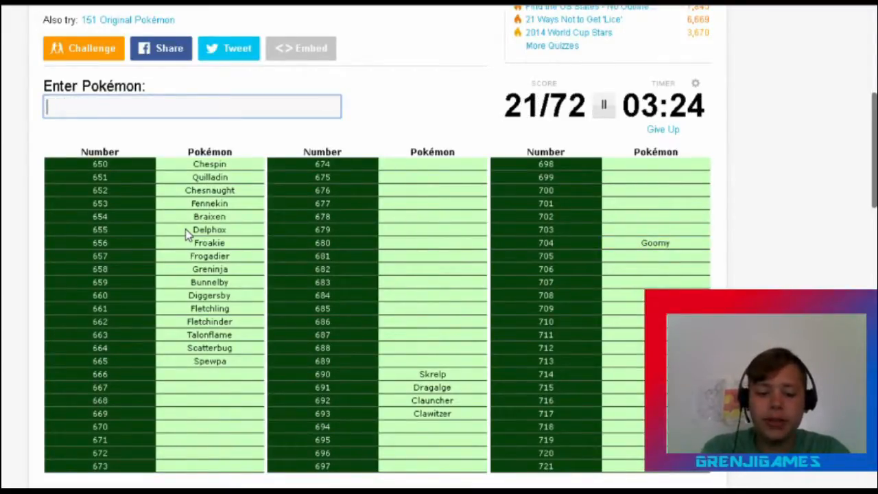
text(Sligg)
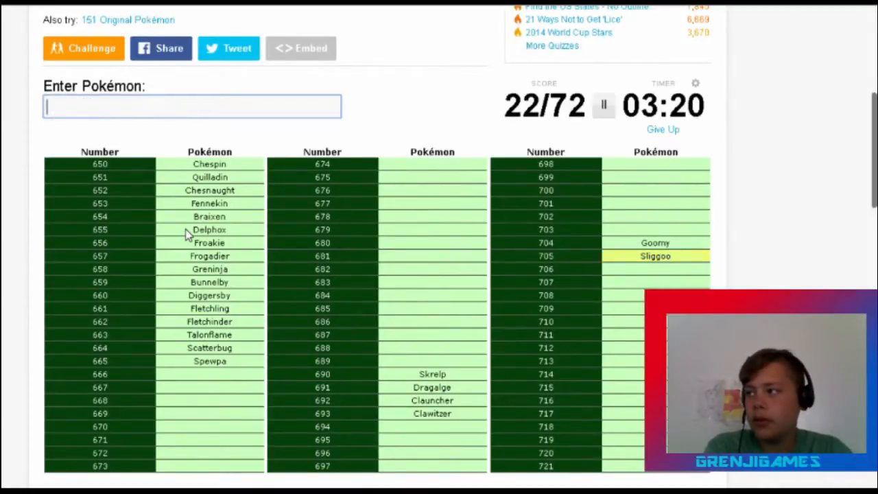
text(God)
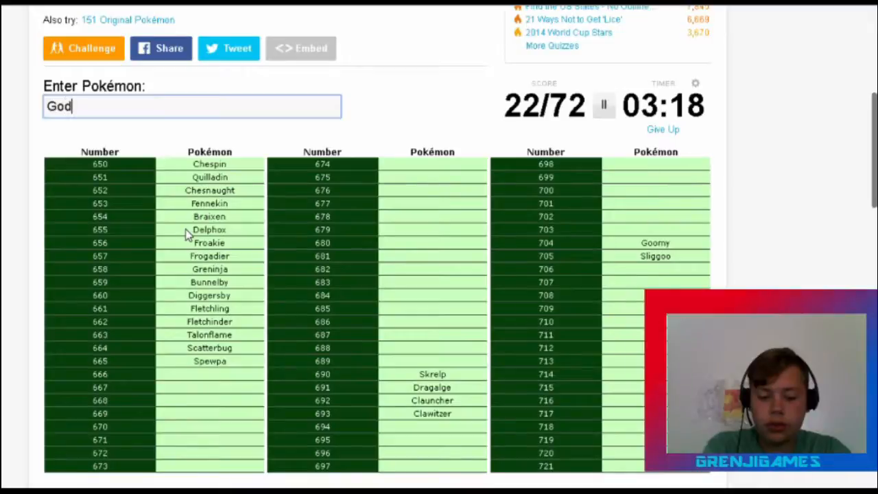
key(Backspace)
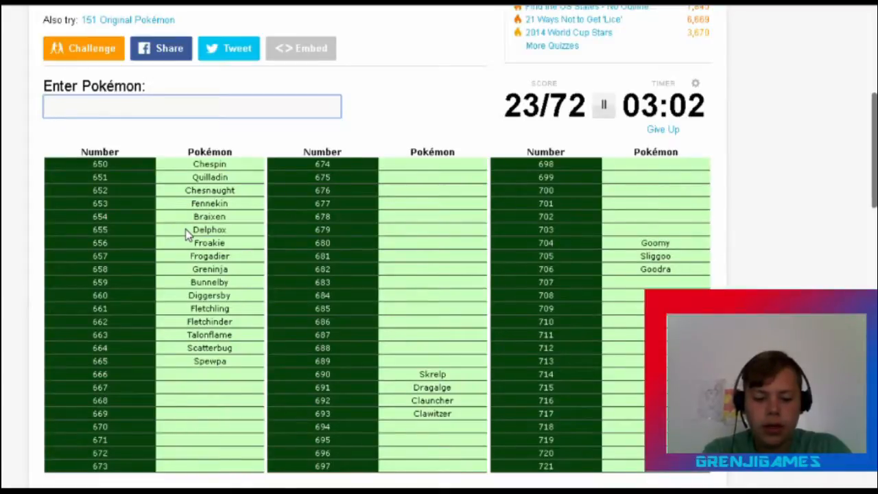
Enter Sylveon, Dedenne, Xerneas and Yveltal, clearing one misspelled attempt.
text(Syl)
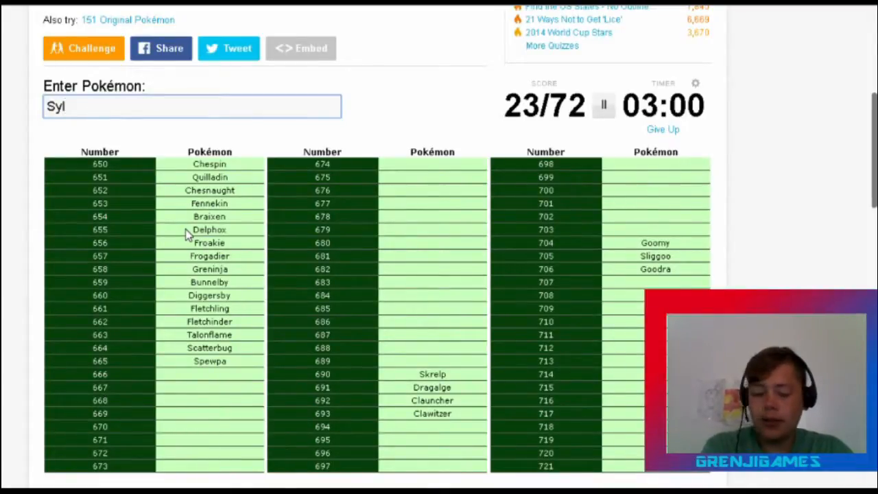
text(veon)
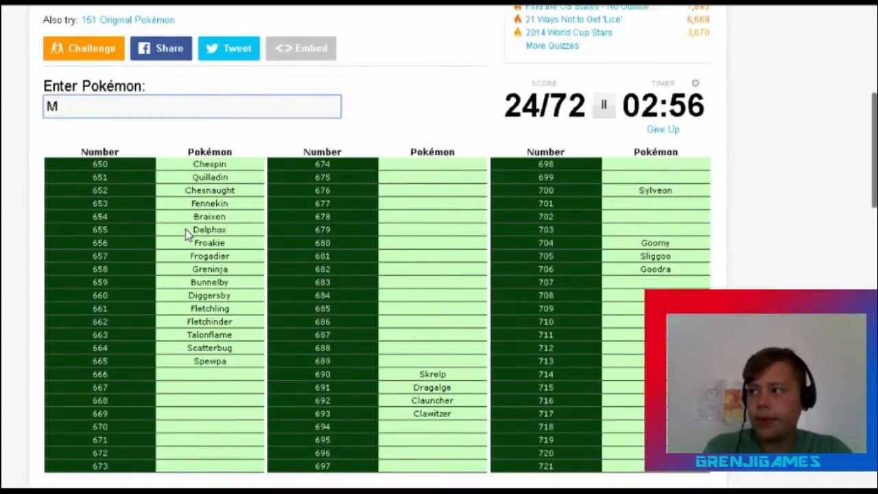
text(De)
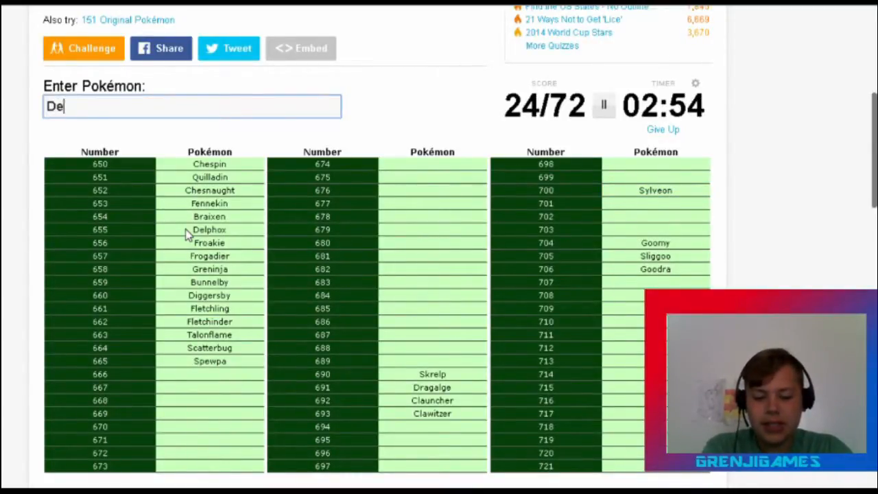
text(Dedenne)
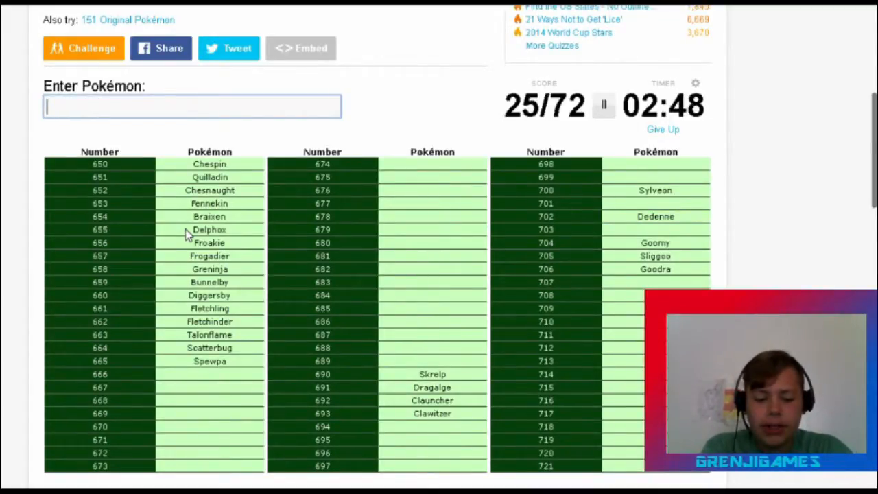
text(Xerneas)
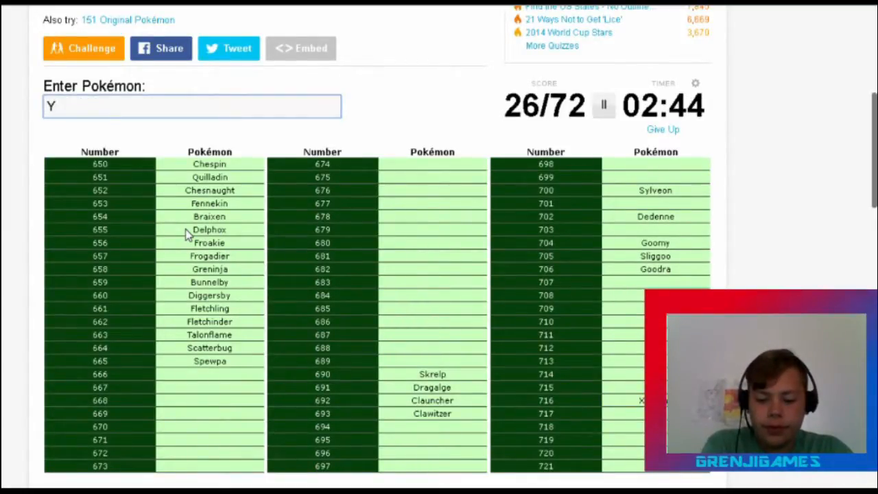
text(lvetal)
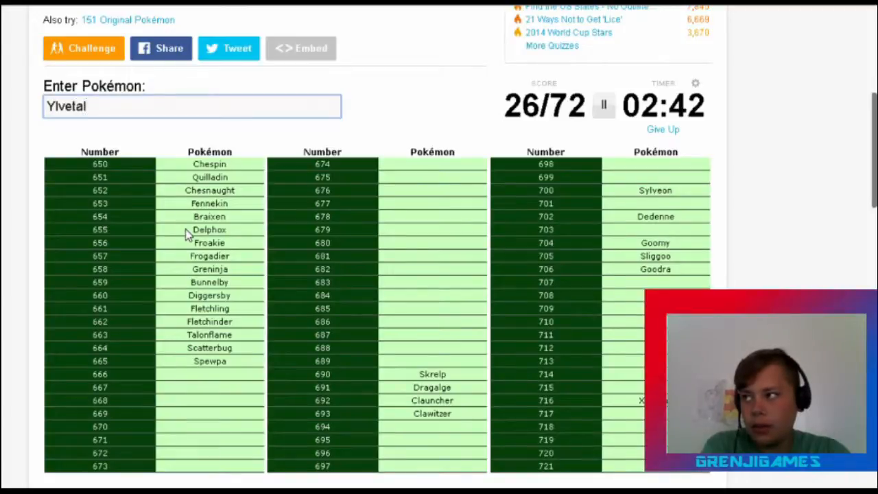
key(Backspace)
text(Yv)
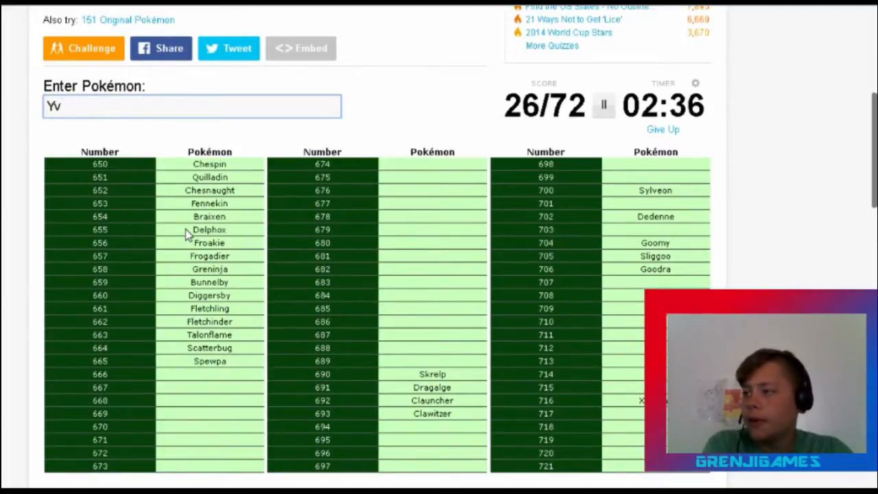
Enter the legendaries Zygarde, Hoopa, Diancie and Volcanion.
text(Zygar)
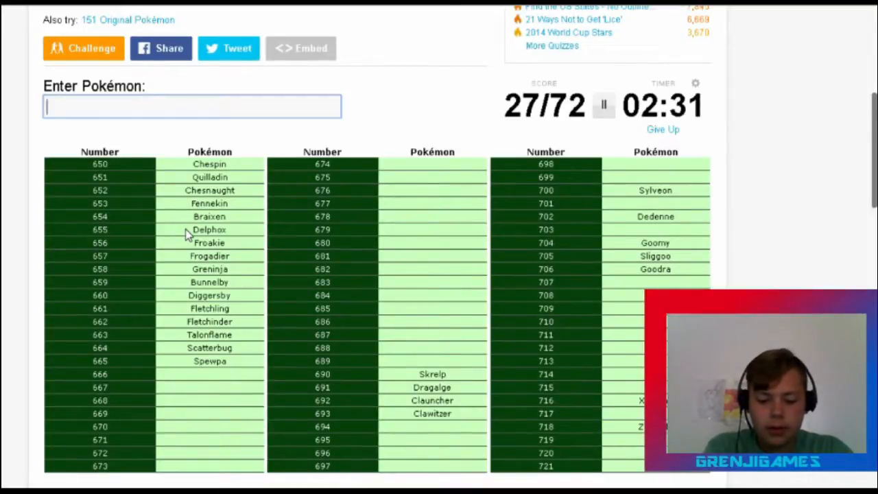
text(Hoo)
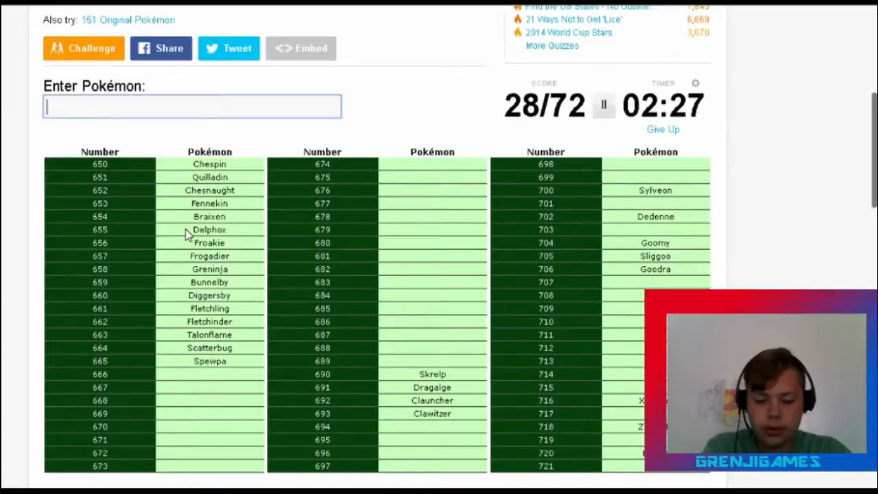
text(Dia)
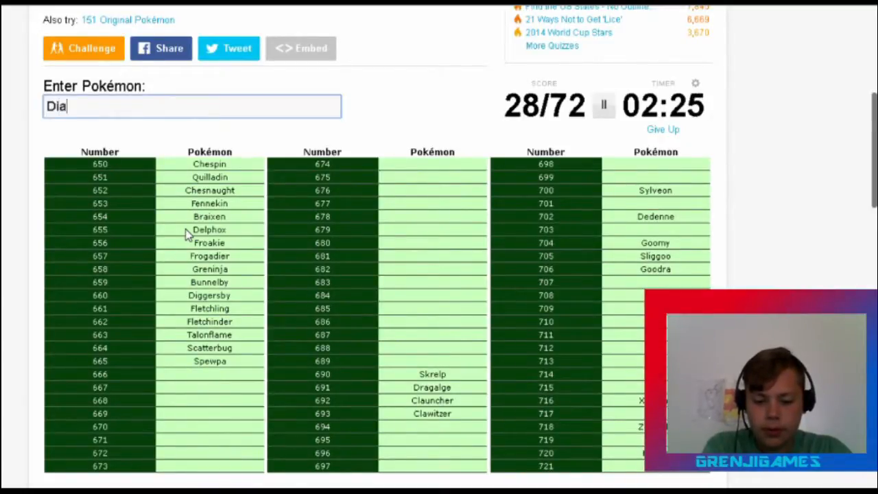
text(nc)
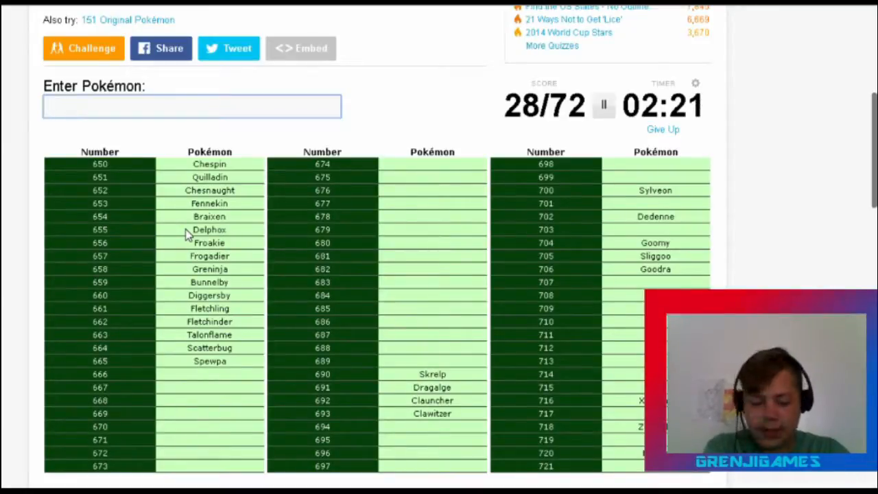
text(Vol)
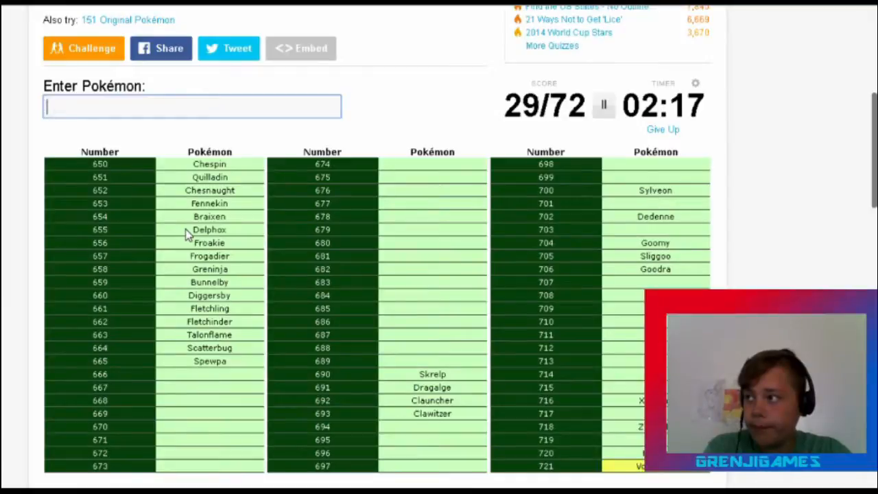
Enter the flower line Flabébé, Floette and Florges, reaching 32/72.
text(Fla)
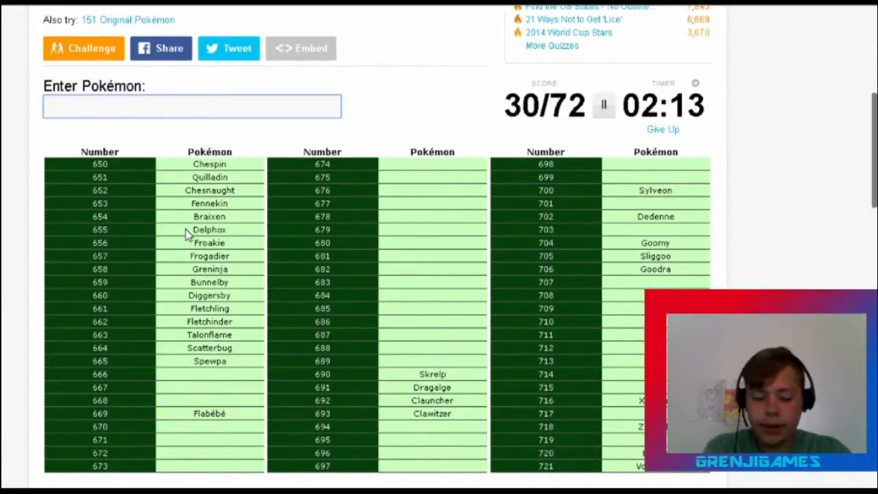
text(Flo)
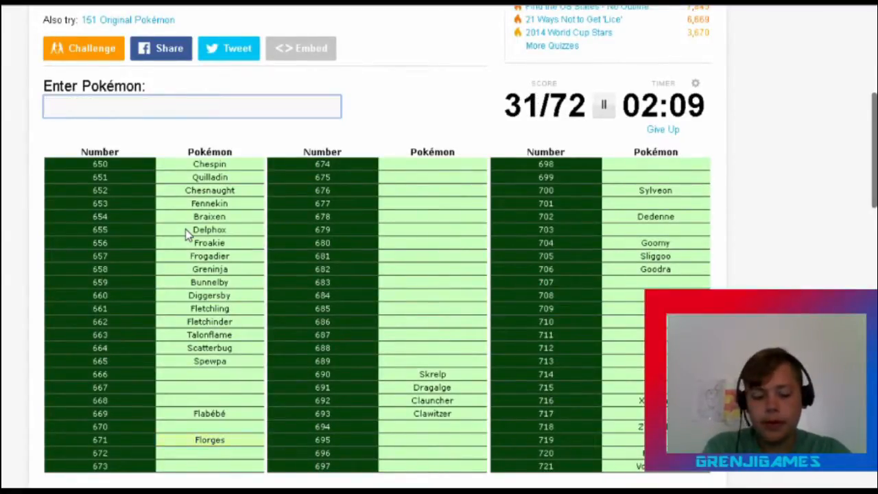
text(Flot)
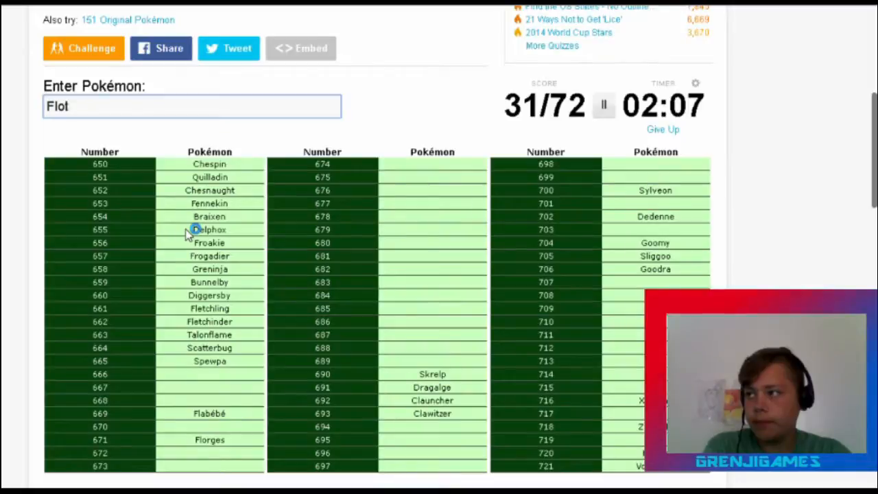
key(Backspace)
text(ee)
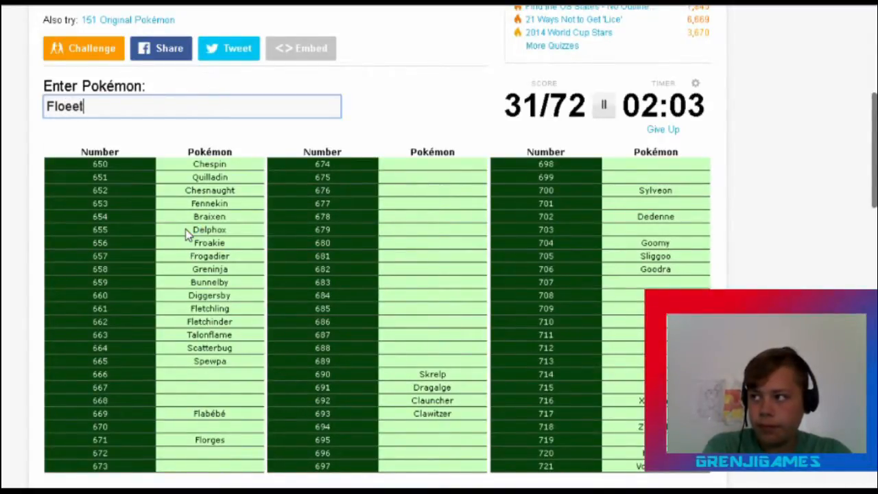
key(BackSpace)
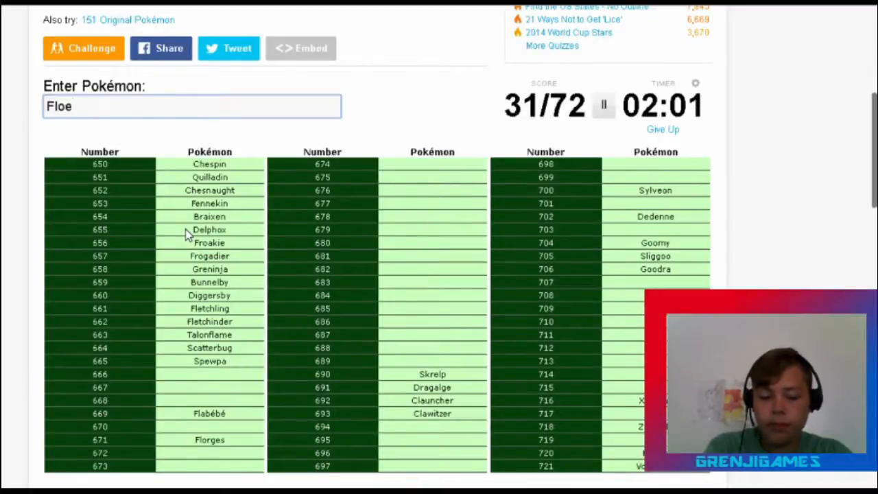
text(Floette)
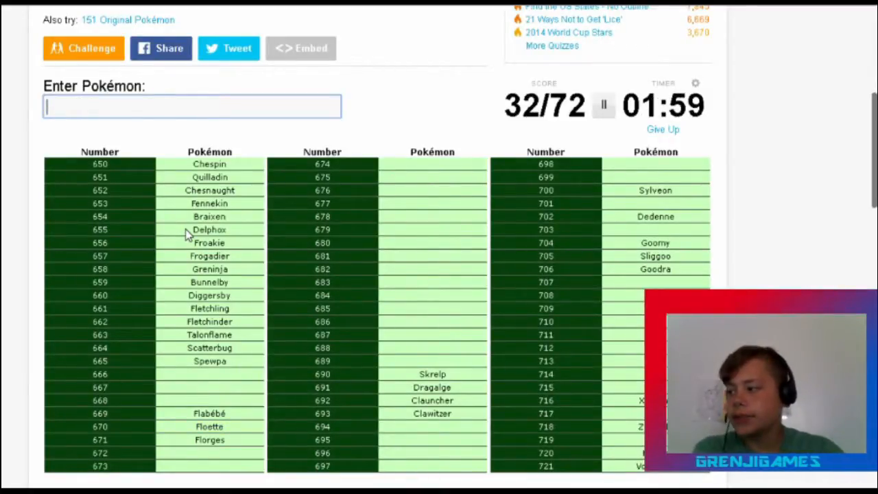
text(Viv)
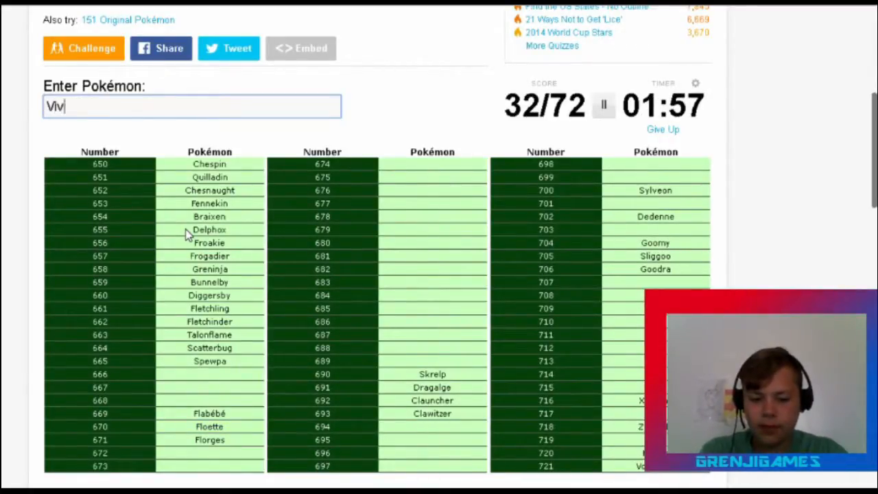
key(Backspace)
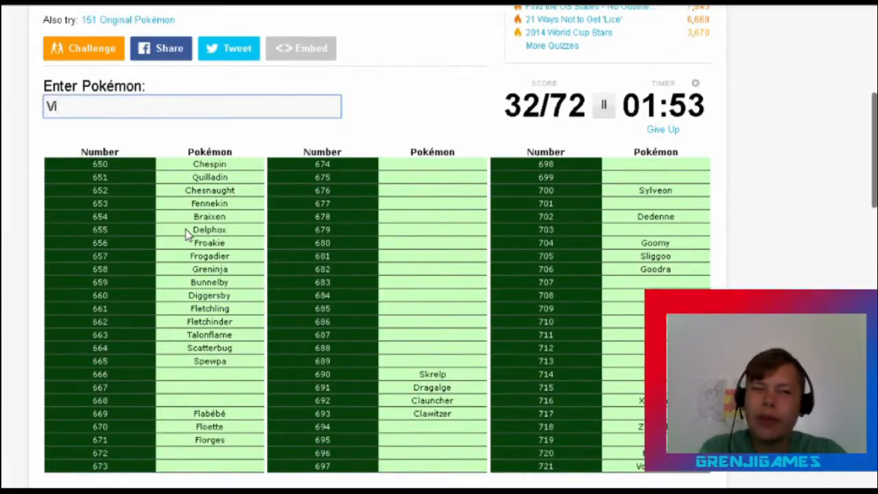
text(vill)
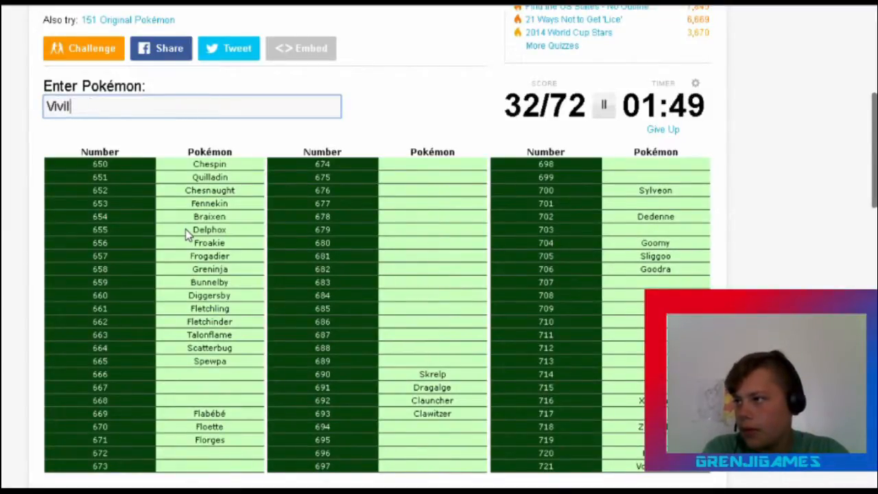
text(lon)
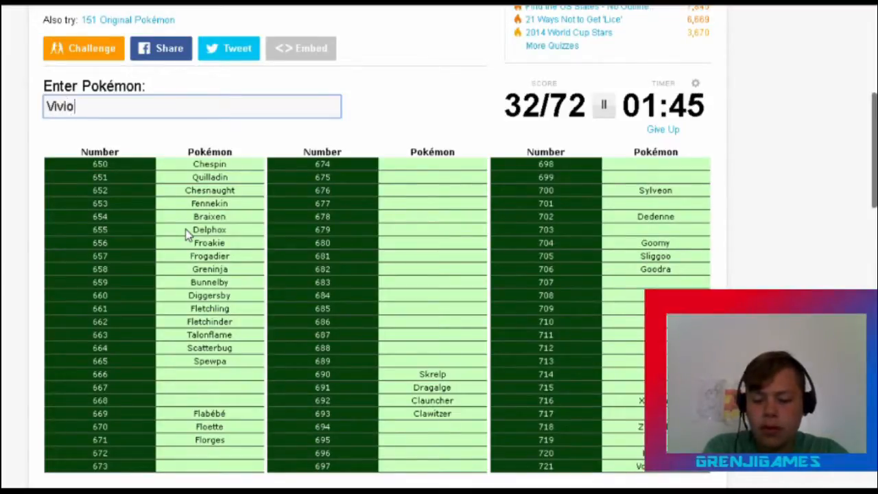
key(Backspace)
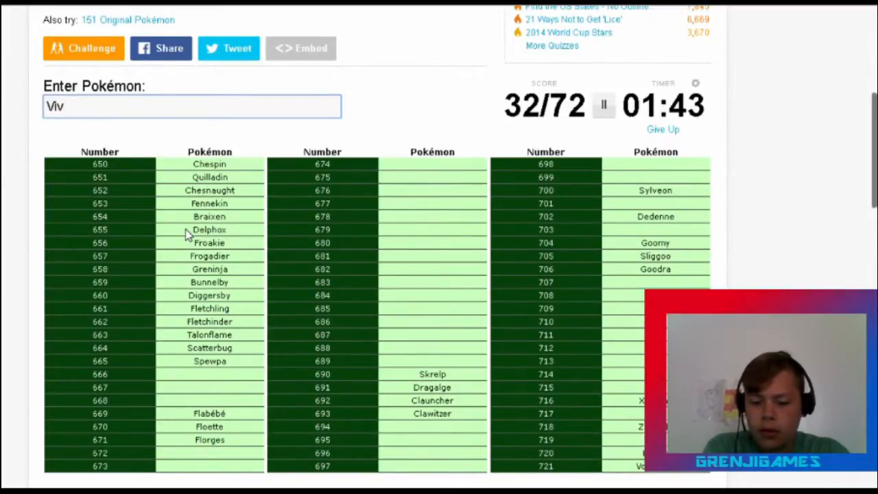
text(ilo)
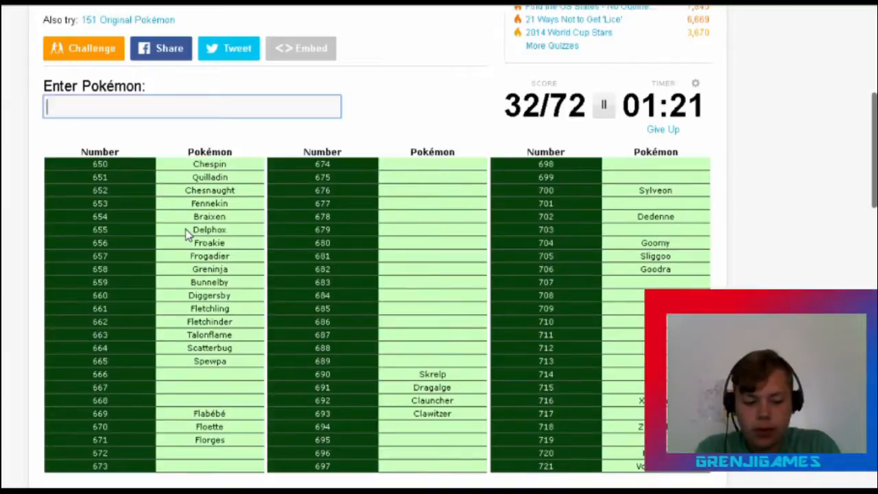
Enter Slurpuff, Helioptile and Heliolisk, raising the score to 35/72.
text(Sl)
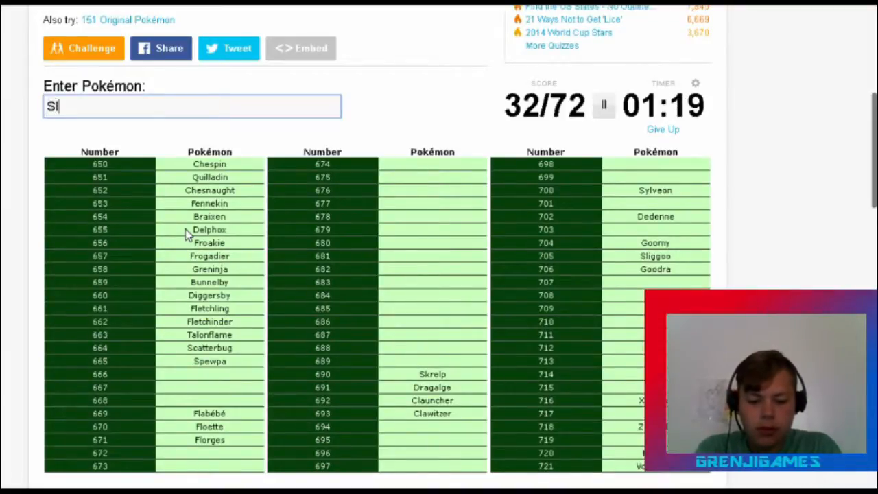
text(urpu)
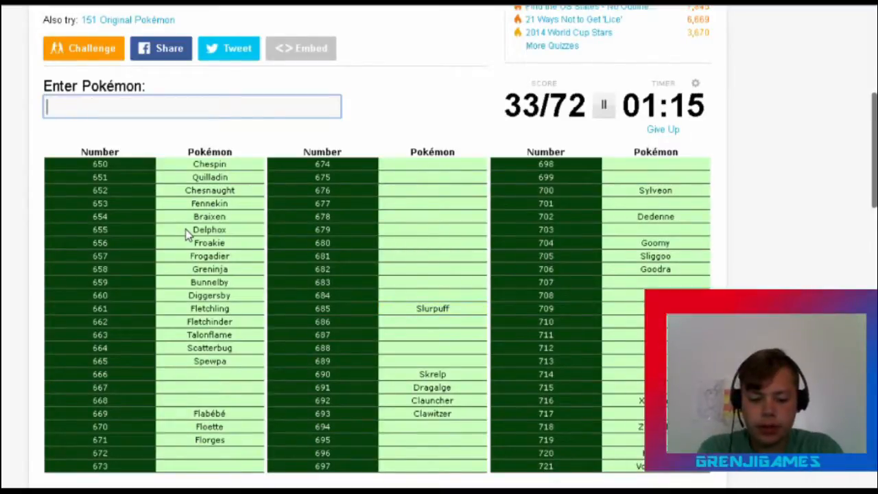
text(Sl)
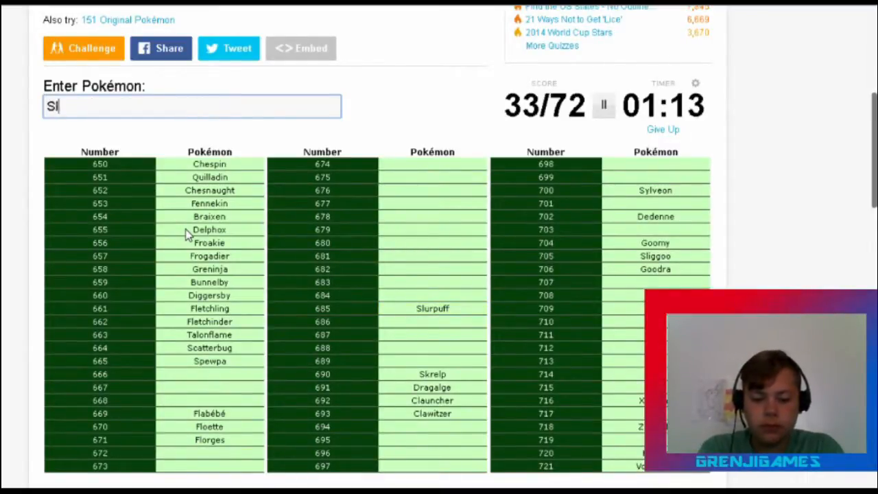
text(ur)
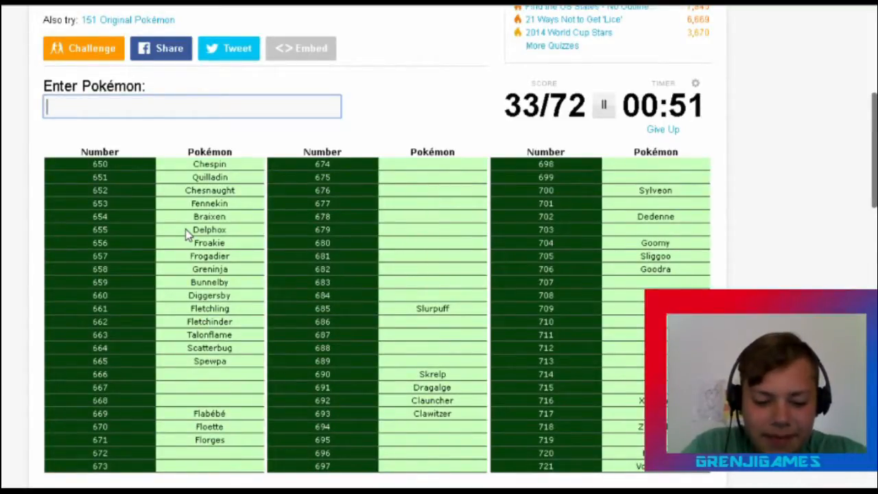
text(He)
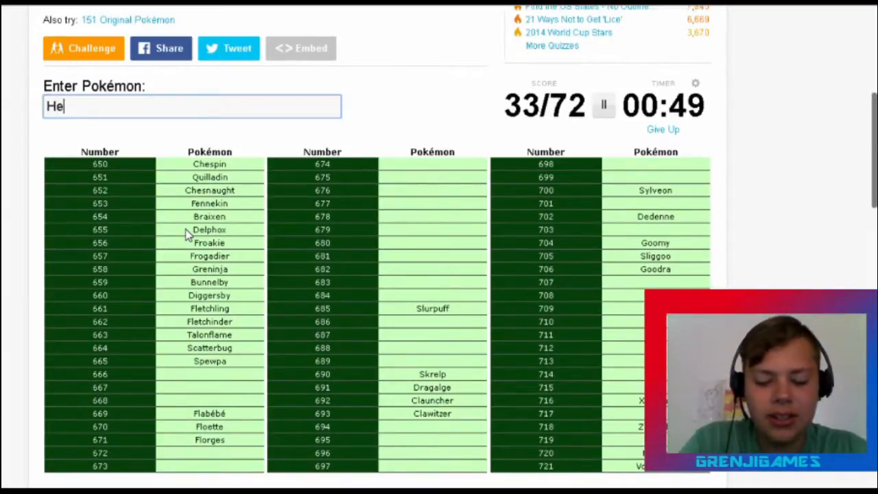
text(liop)
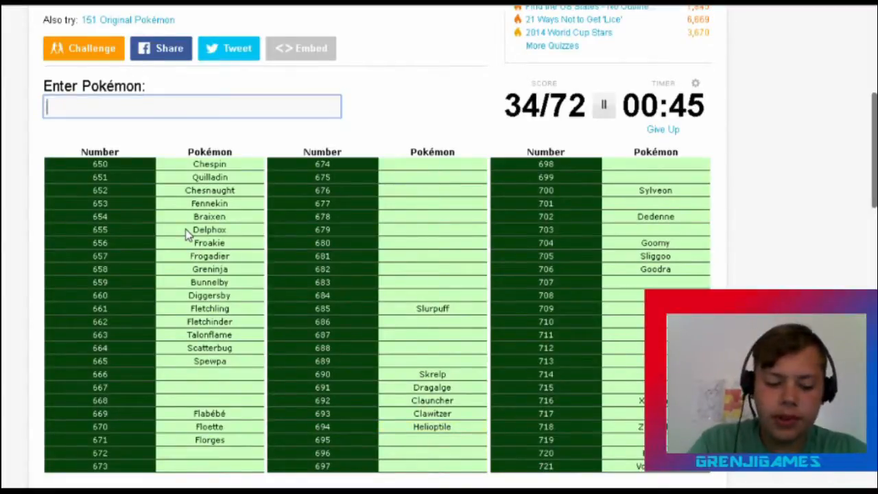
text(Helioli)
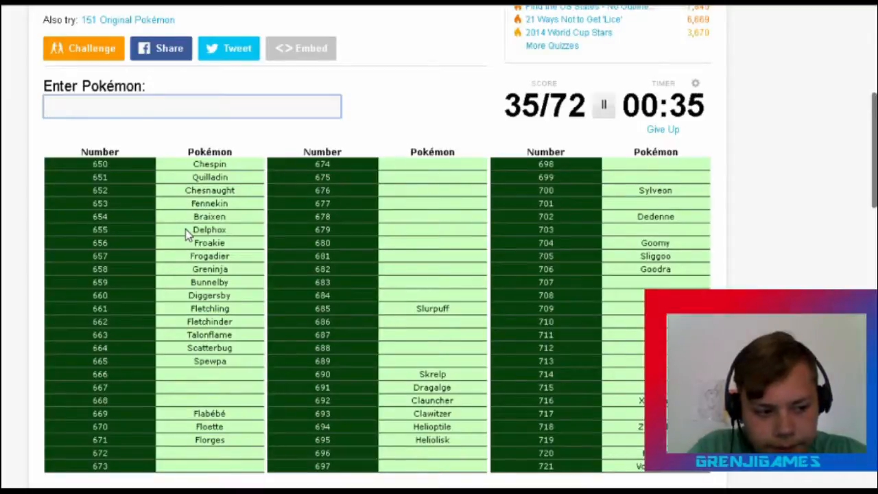
Enter Furfrou, Pancham/Pangoro and Hawlucha before the timer ends at 41/72.
text(f)
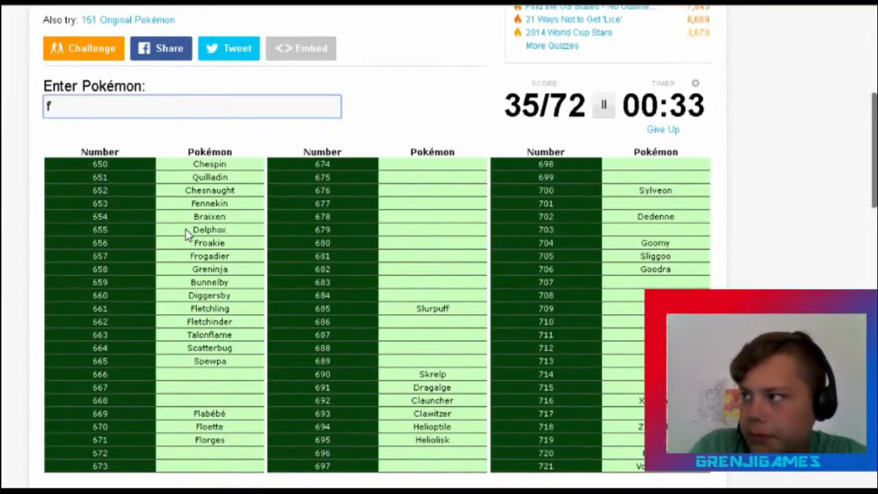
key(backspace)
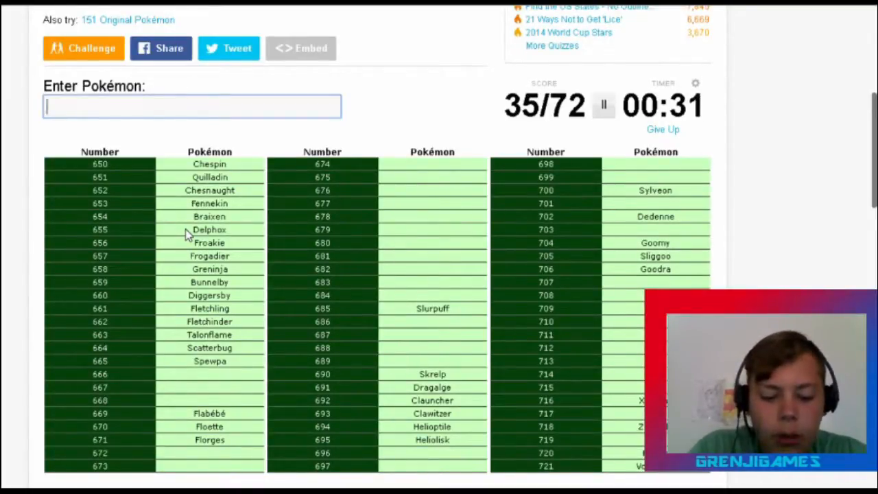
text(Furfr)
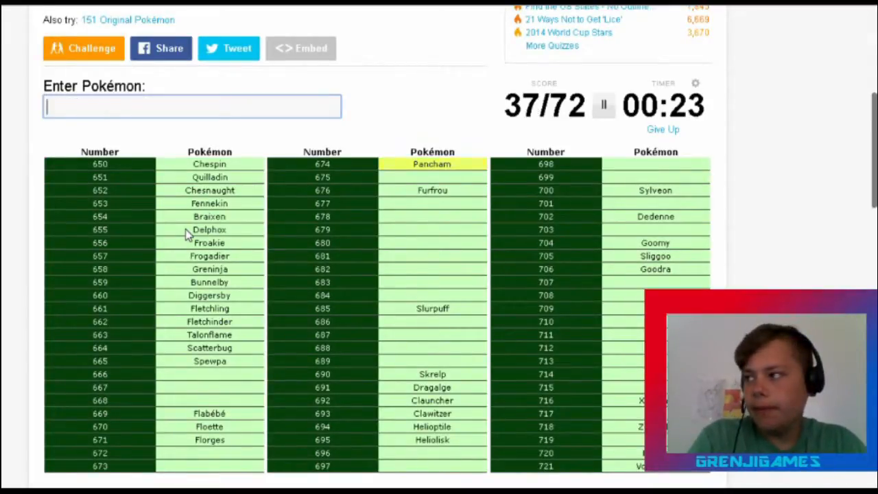
text(Pang)
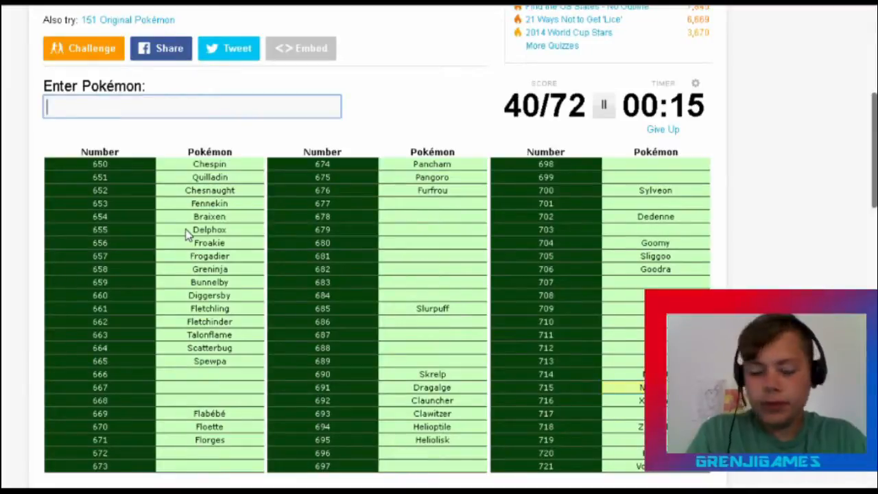
text(Hawlucha)
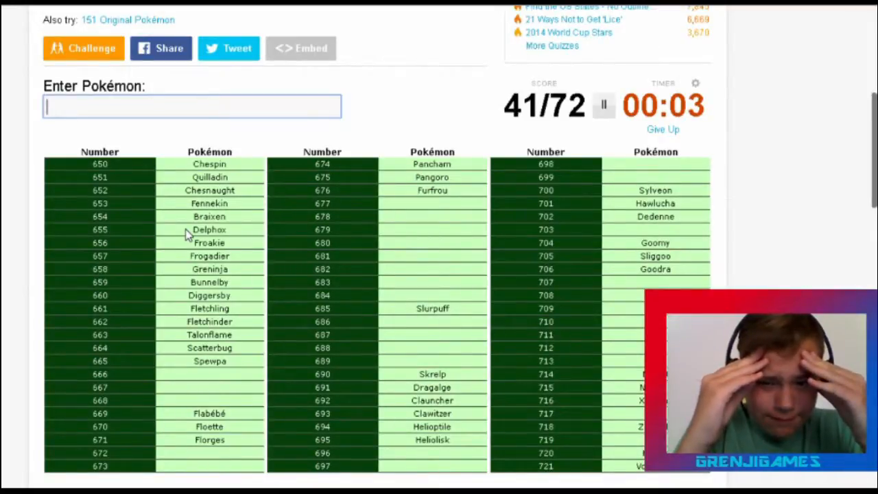
text(S)
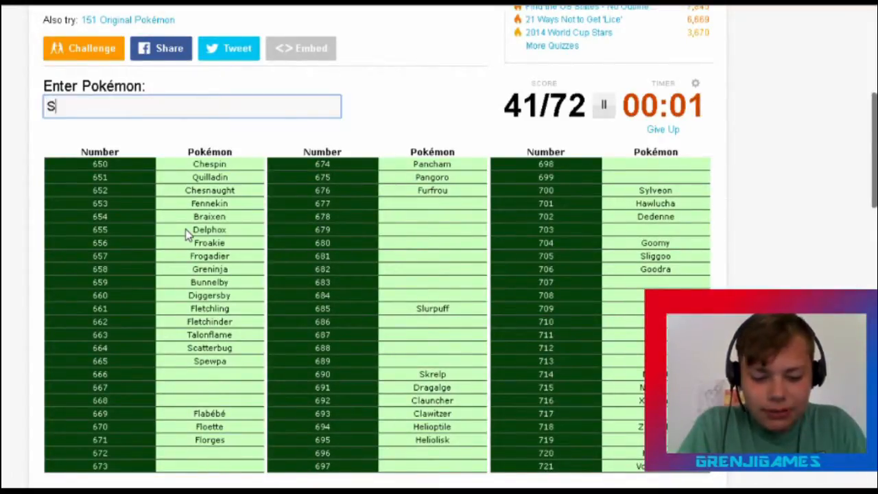
text(qu)
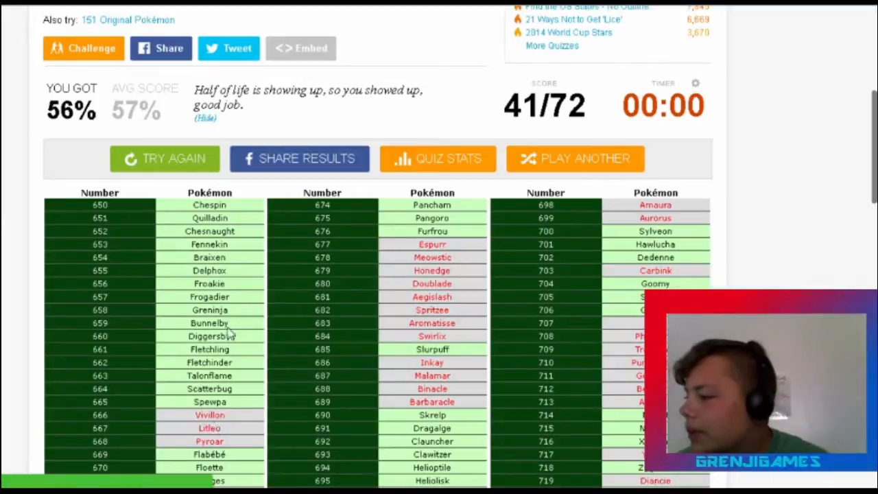
scroll(down, 3)
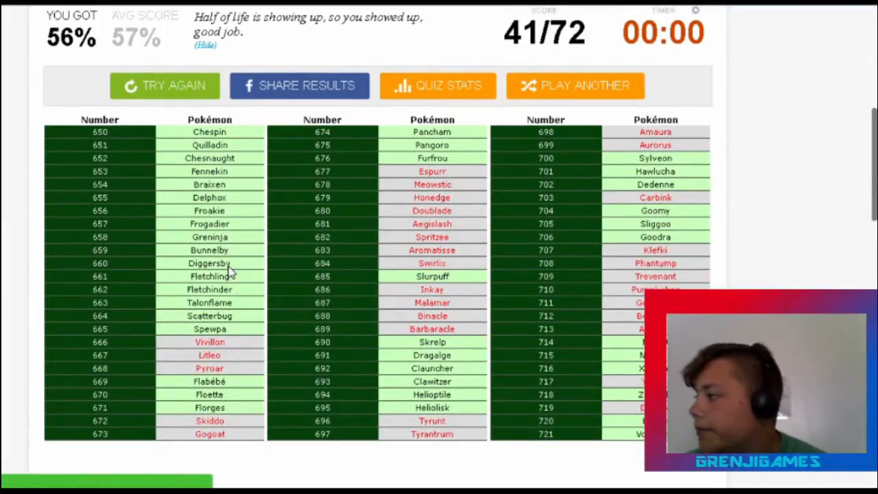
mouse_move(387, 192)
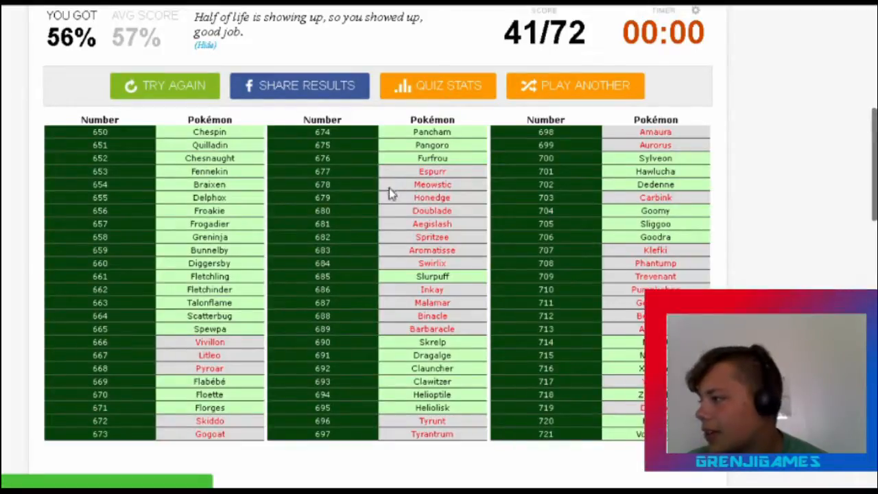
mouse_move(507, 222)
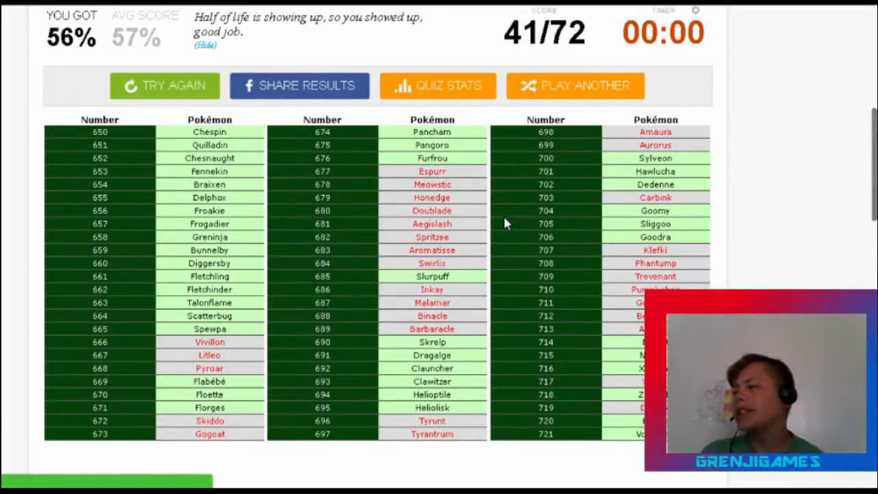